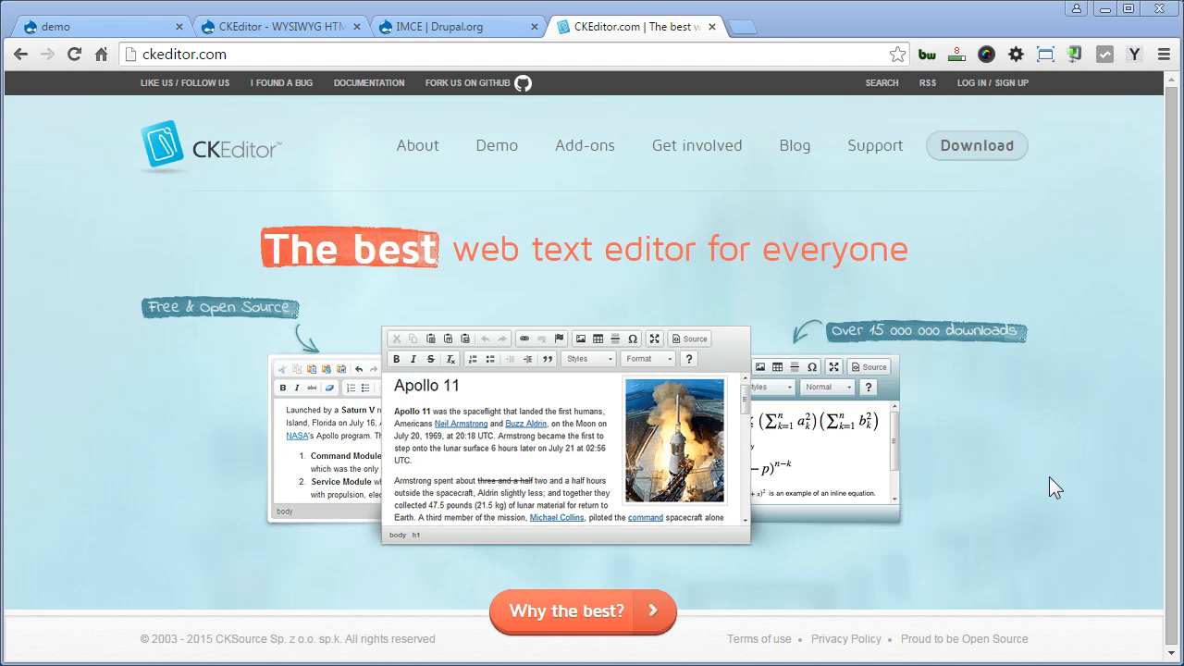
pyautogui.moveTo(404, 141)
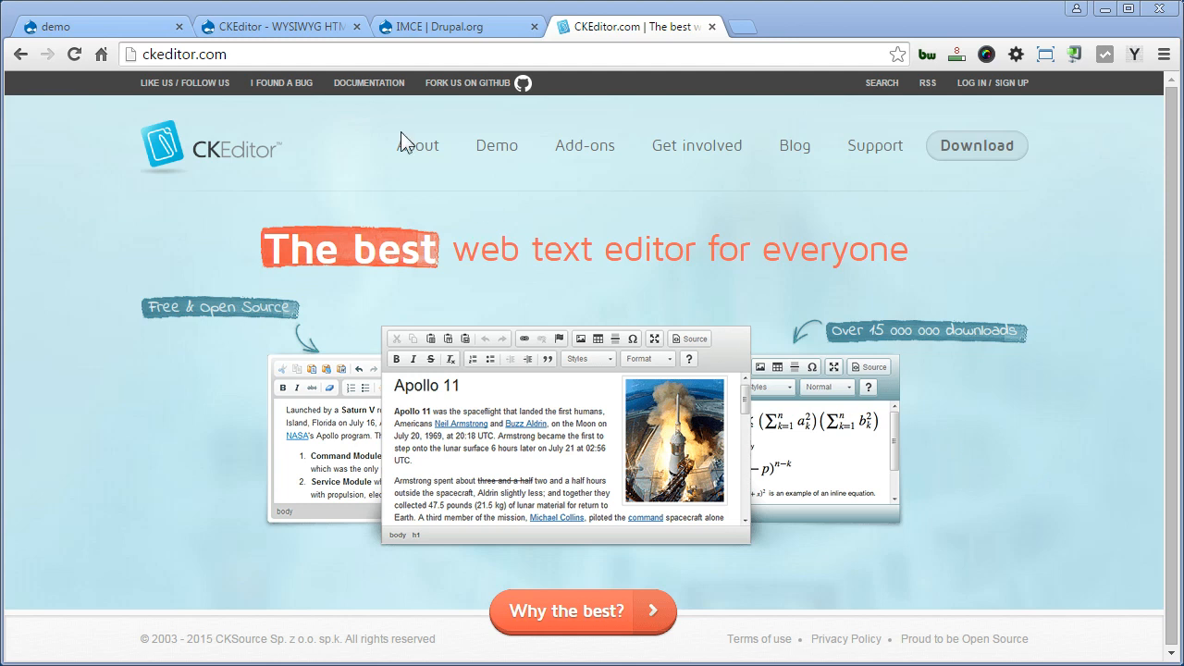
# Switch to the 'CKEditor - WYSIWYG HTML editor' project page tab on Drupal.org.
pyautogui.click(273, 26)
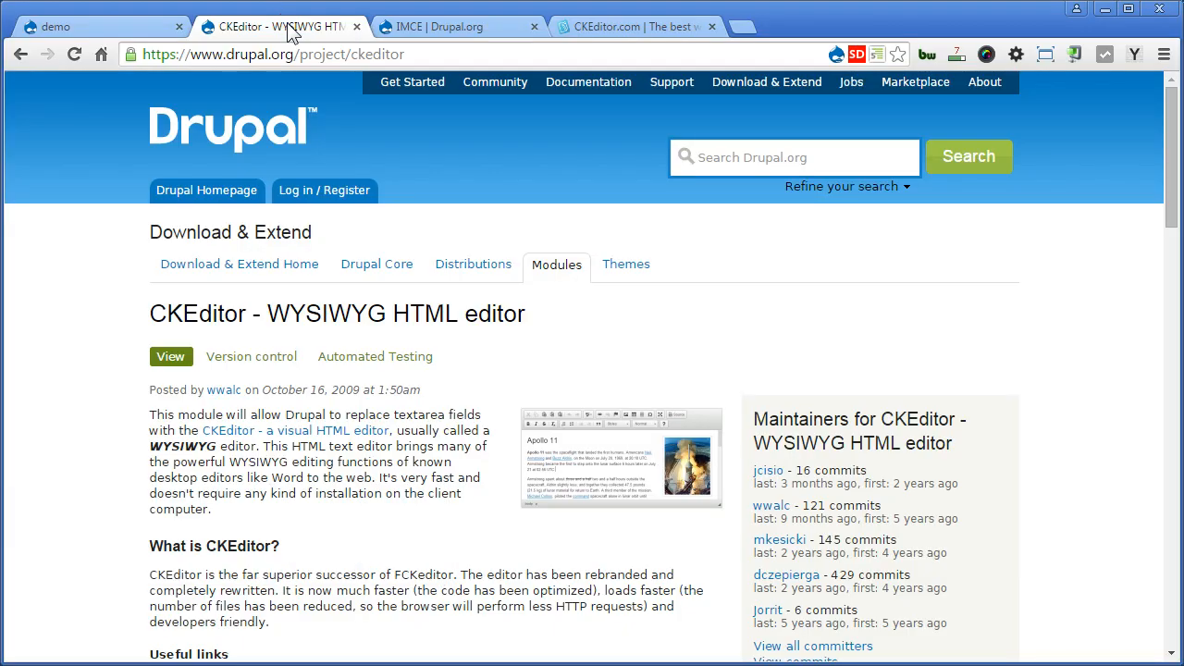
pyautogui.moveTo(392, 151)
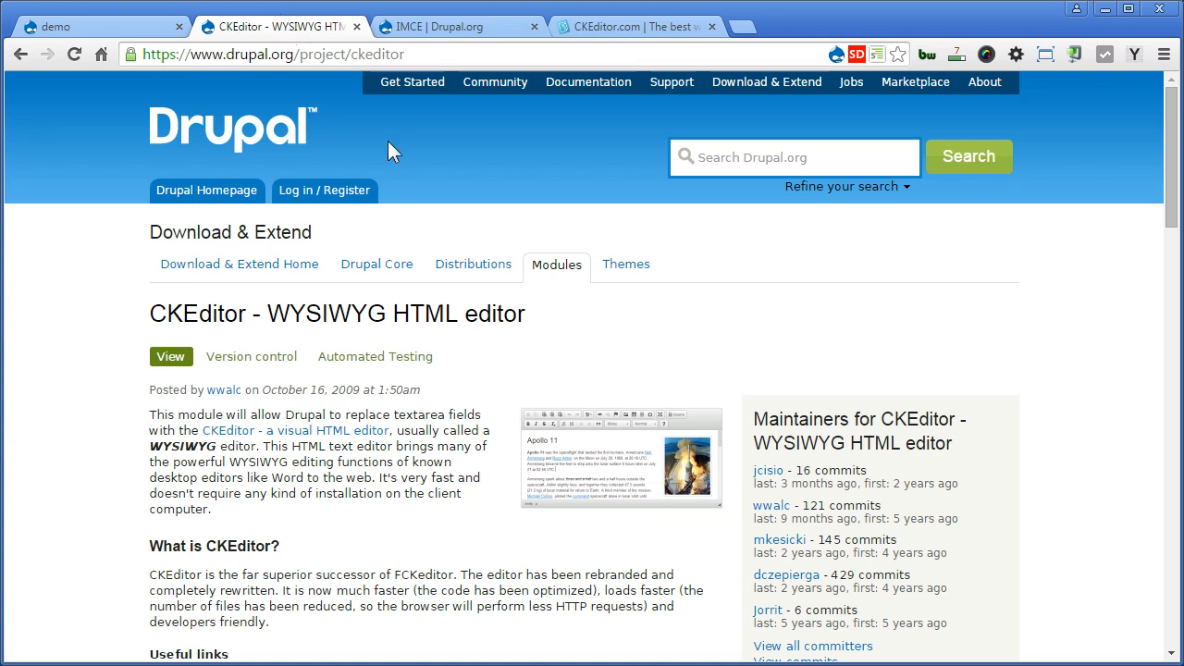
pyautogui.moveTo(1164, 197)
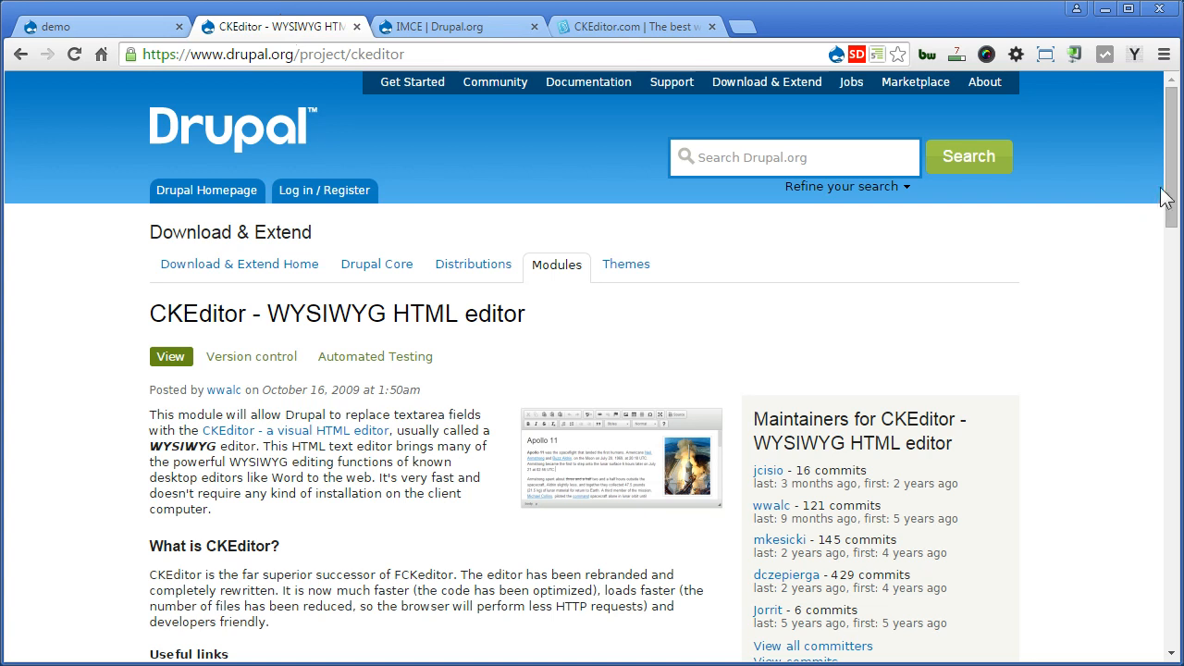
# Highlight the Required components notes about version 7.x-1.14 and the official CDN default.
pyautogui.scroll(-3)
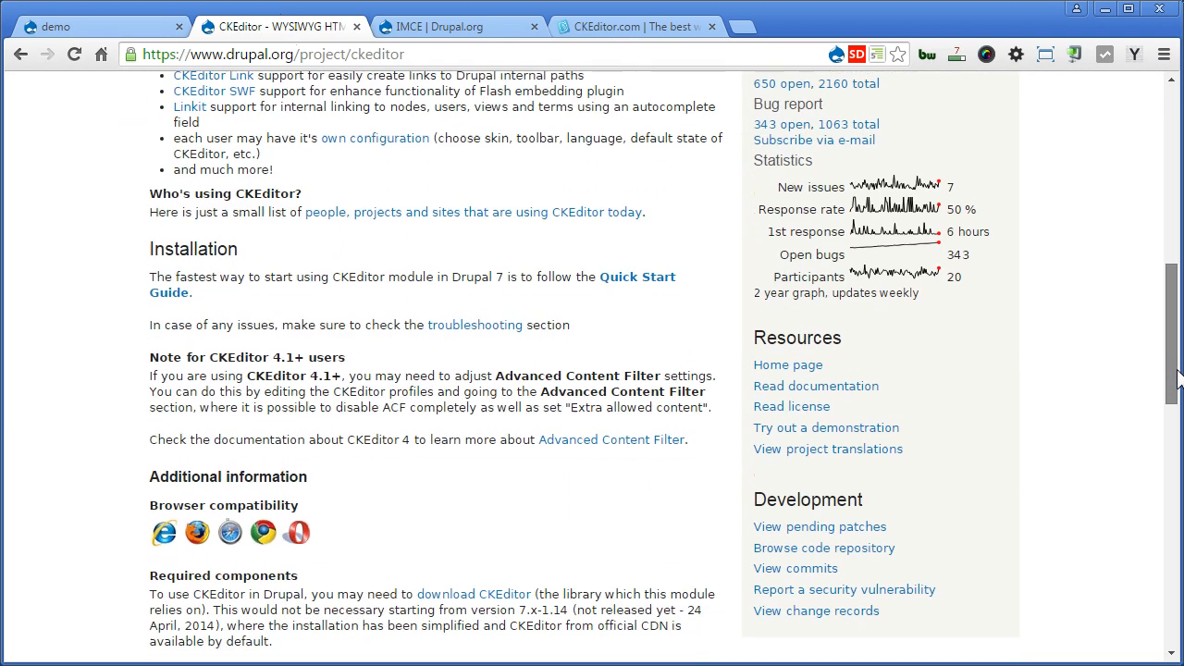
pyautogui.scroll(-3)
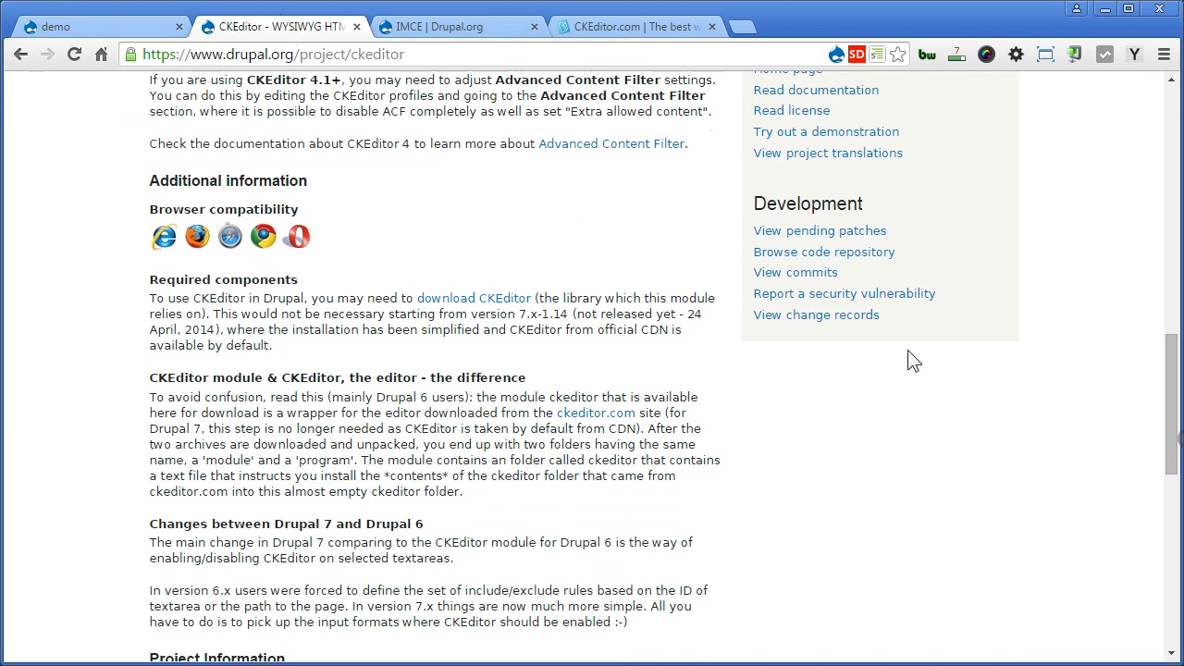
pyautogui.moveTo(217, 319)
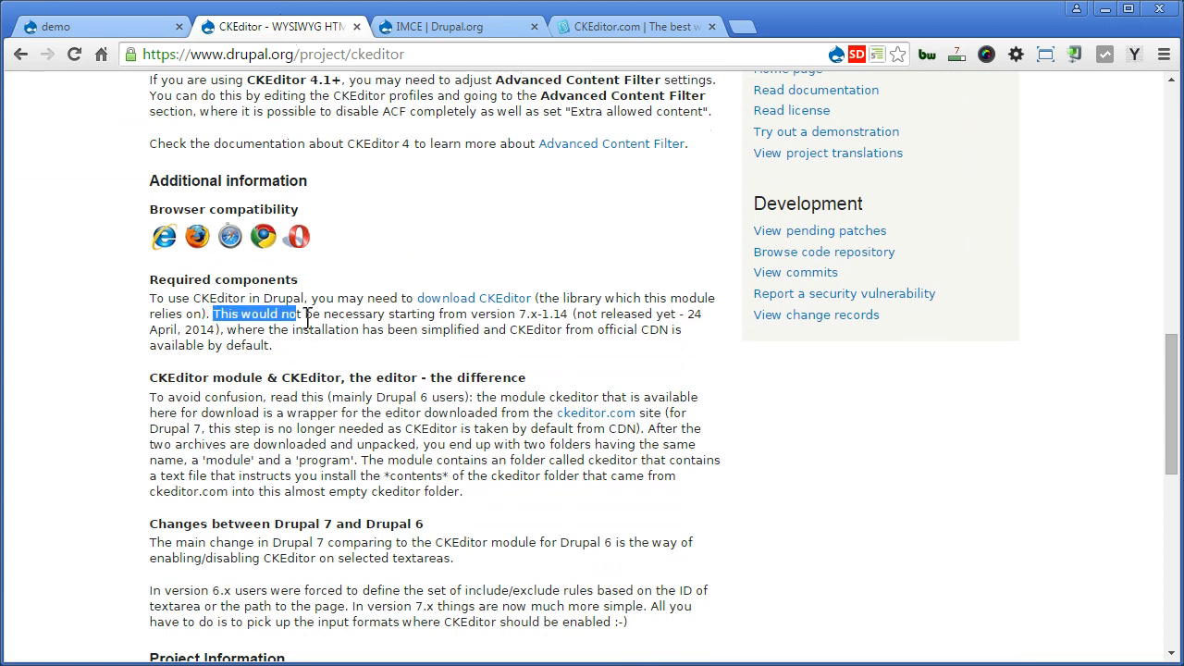
pyautogui.moveTo(301, 314); pyautogui.dragTo(571, 314)
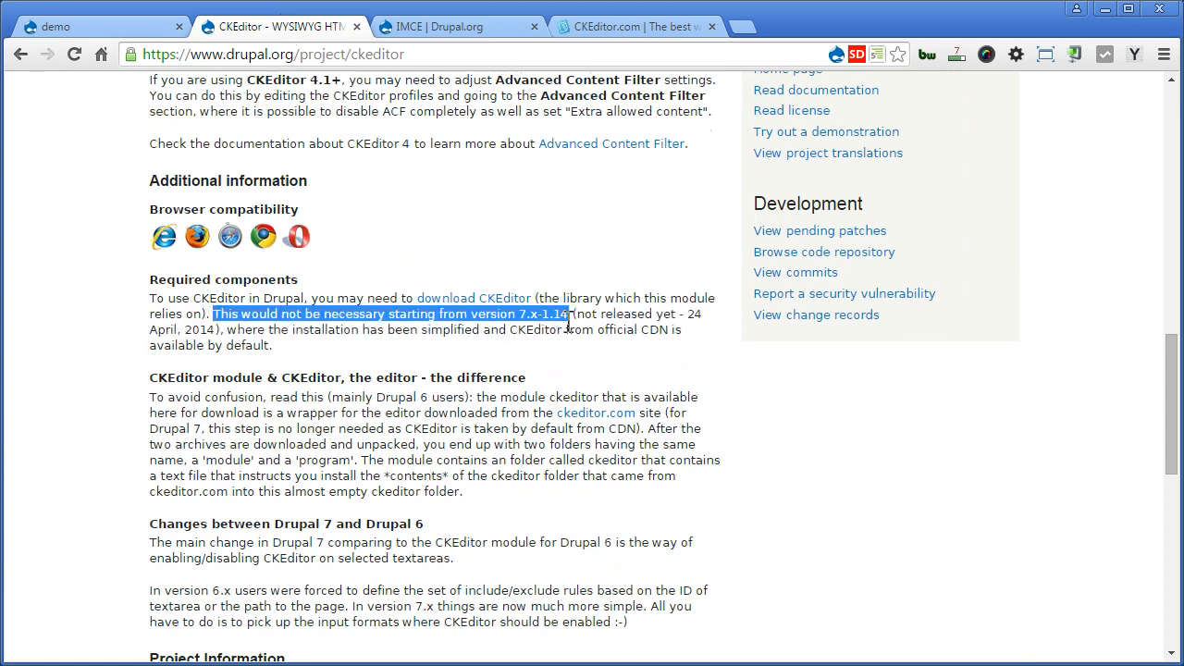
pyautogui.moveTo(594, 386)
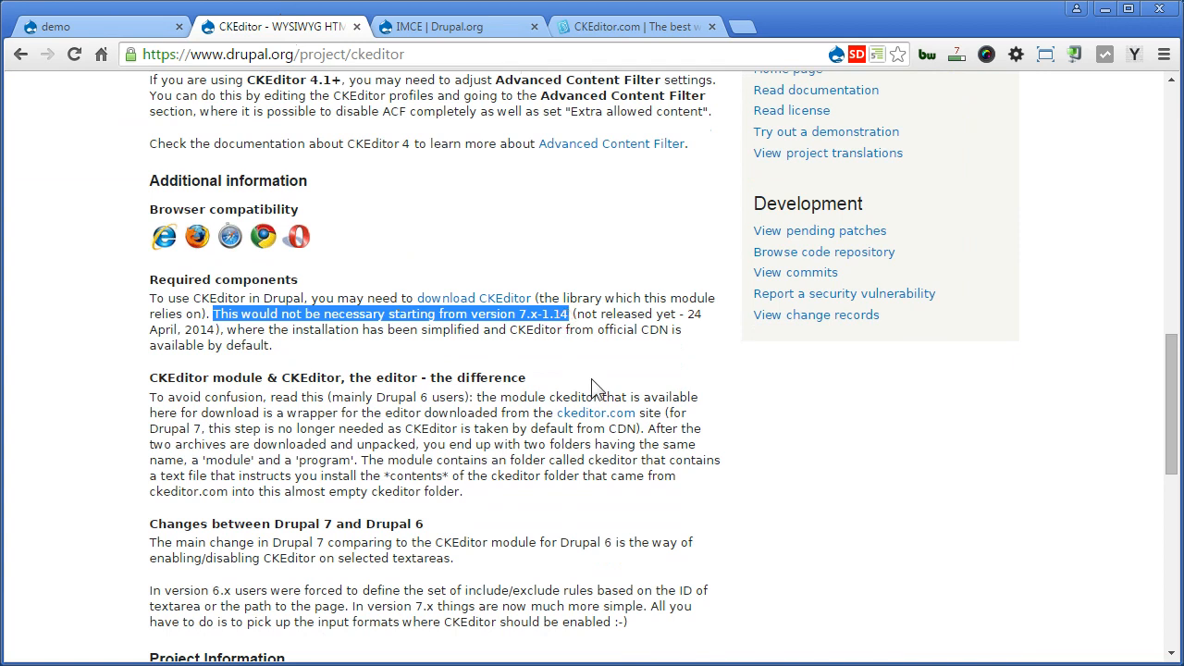
pyautogui.click(226, 331)
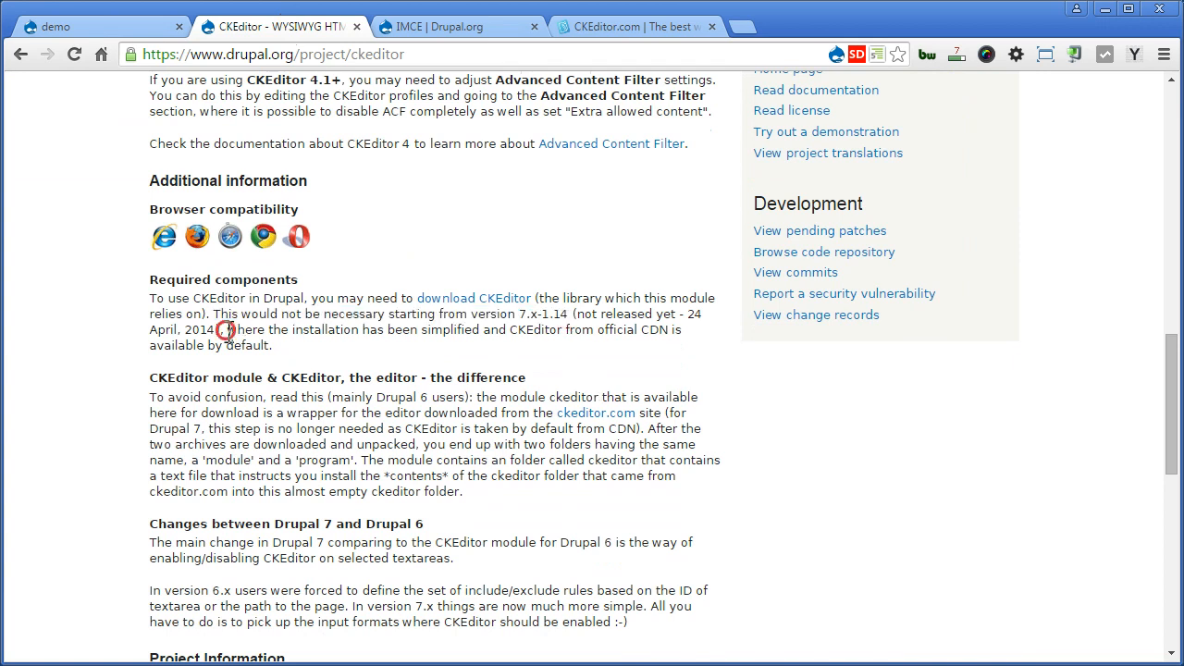
pyautogui.moveTo(227, 329); pyautogui.dragTo(292, 345)
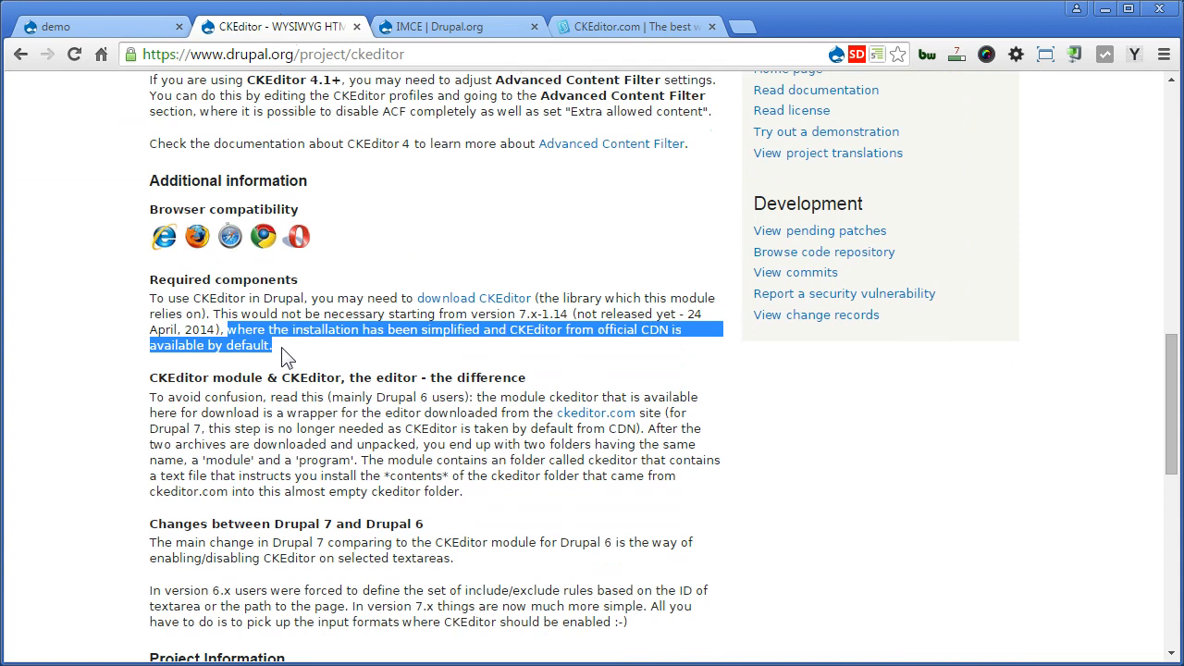
pyautogui.moveTo(335, 373)
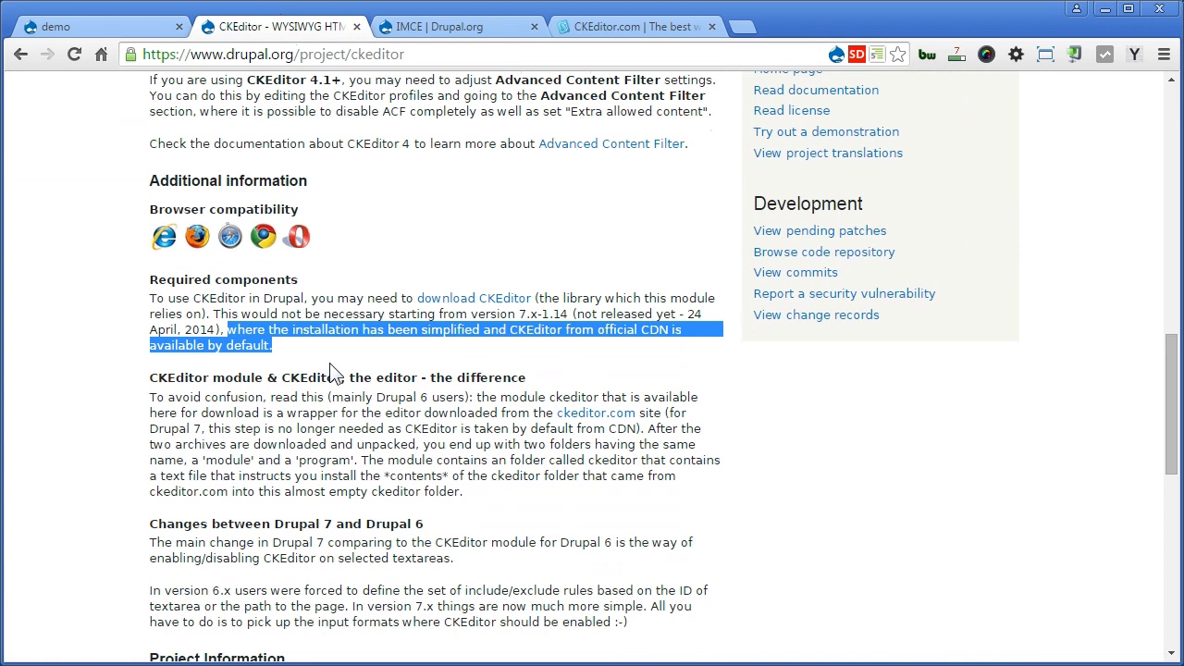
# Scroll to Downloads and right-click the 7.x-1.16 tar.gz release link.
pyautogui.scroll(-3)
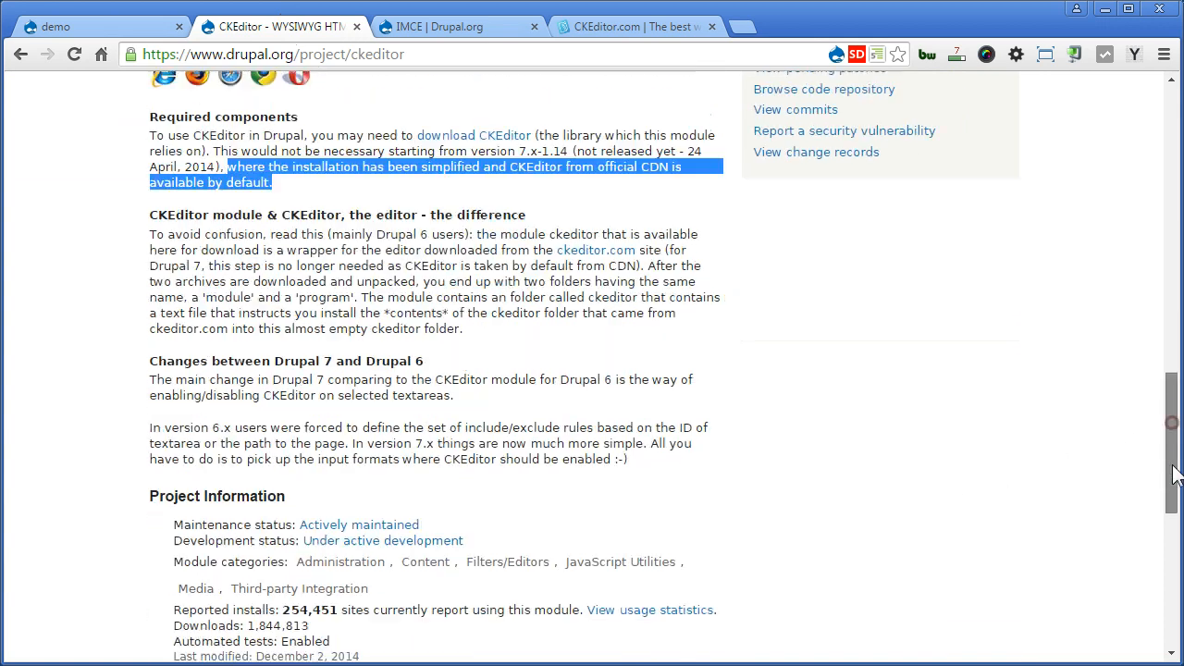
pyautogui.scroll(-3)
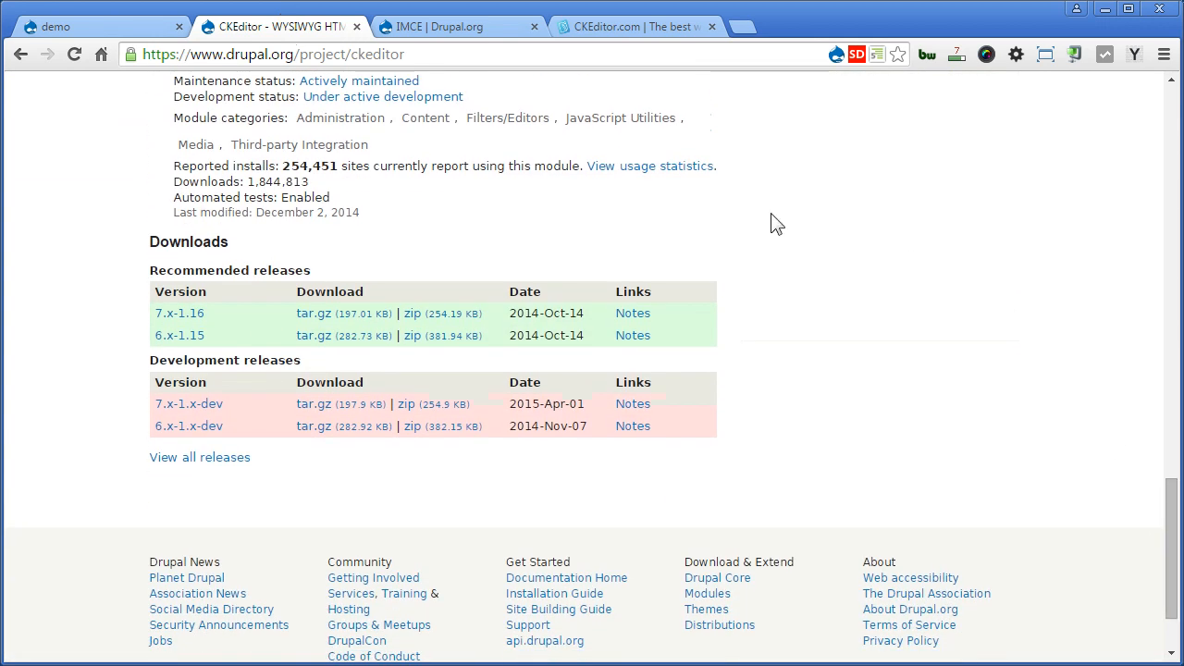
pyautogui.rightClick(314, 313)
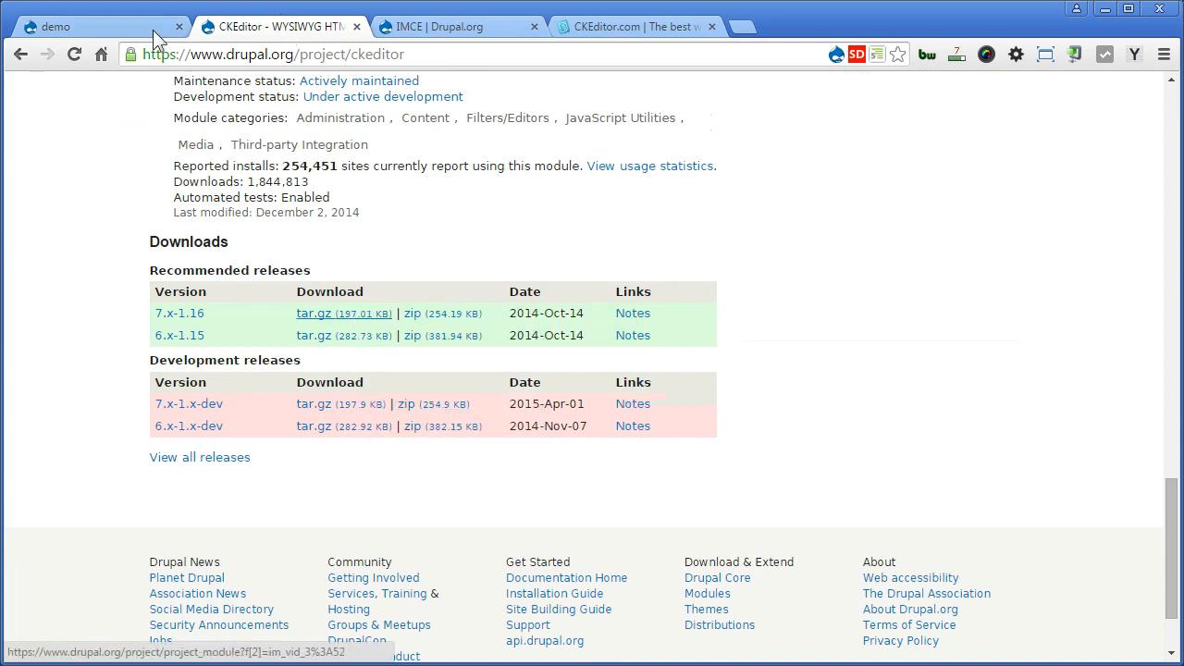
# Install CKEditor from ckeditor-7.x-1.16.tar.gz on the demo site, then choose 'Install another module'.
pyautogui.click(93, 26)
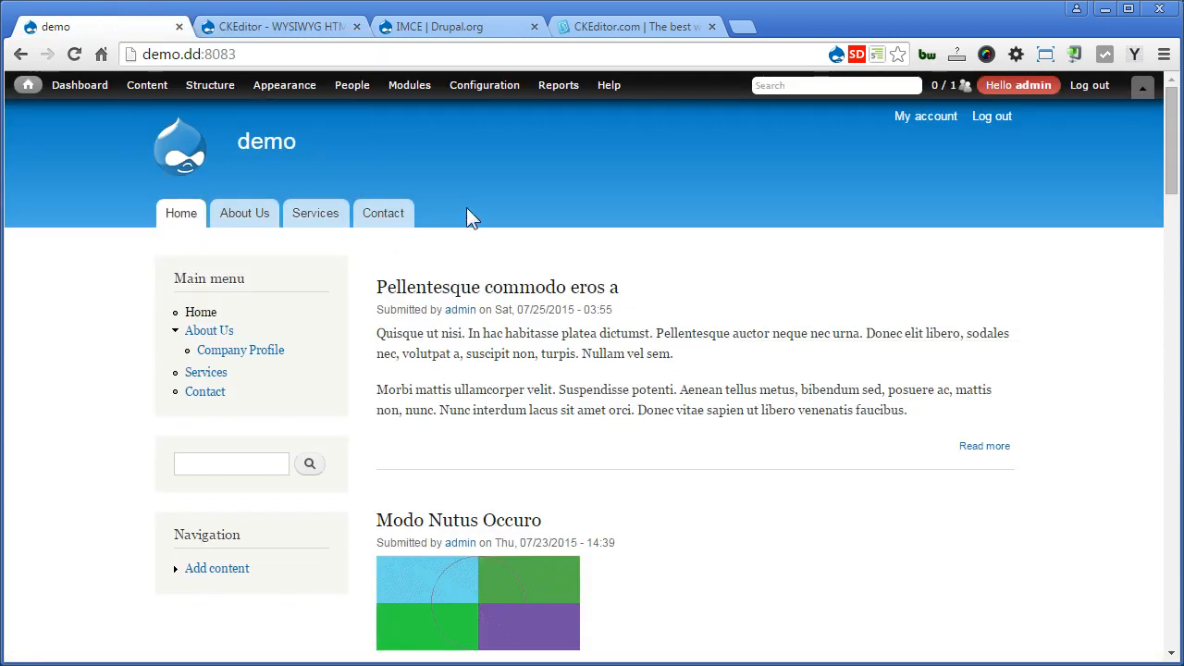
pyautogui.click(409, 84)
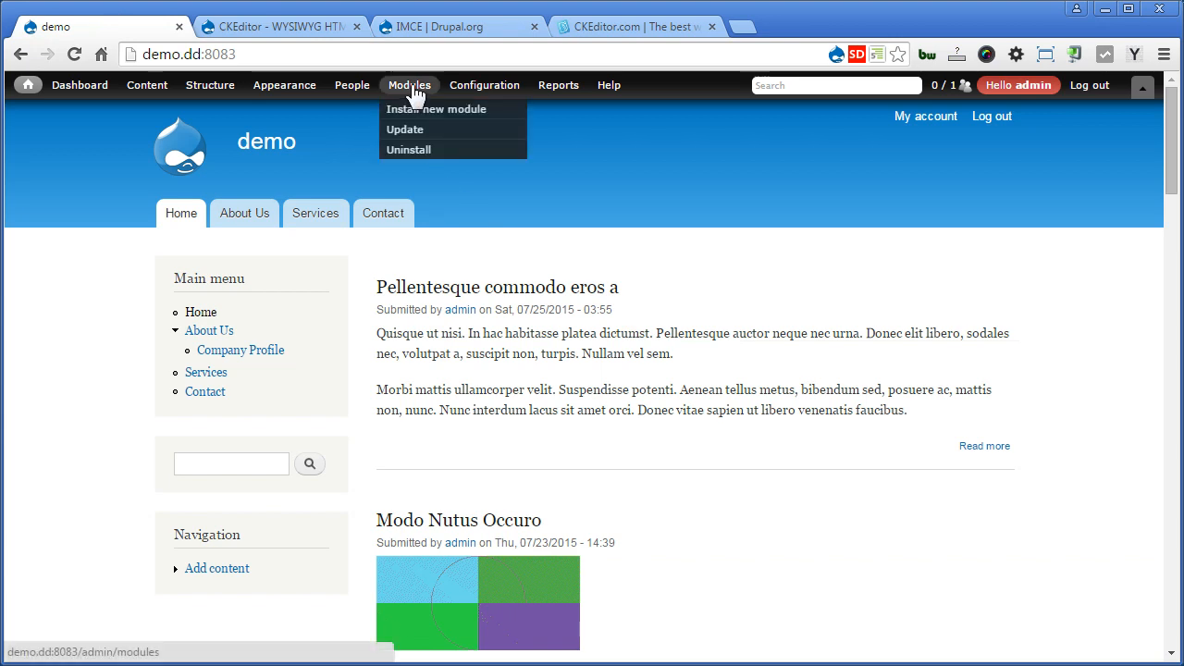
pyautogui.click(436, 108)
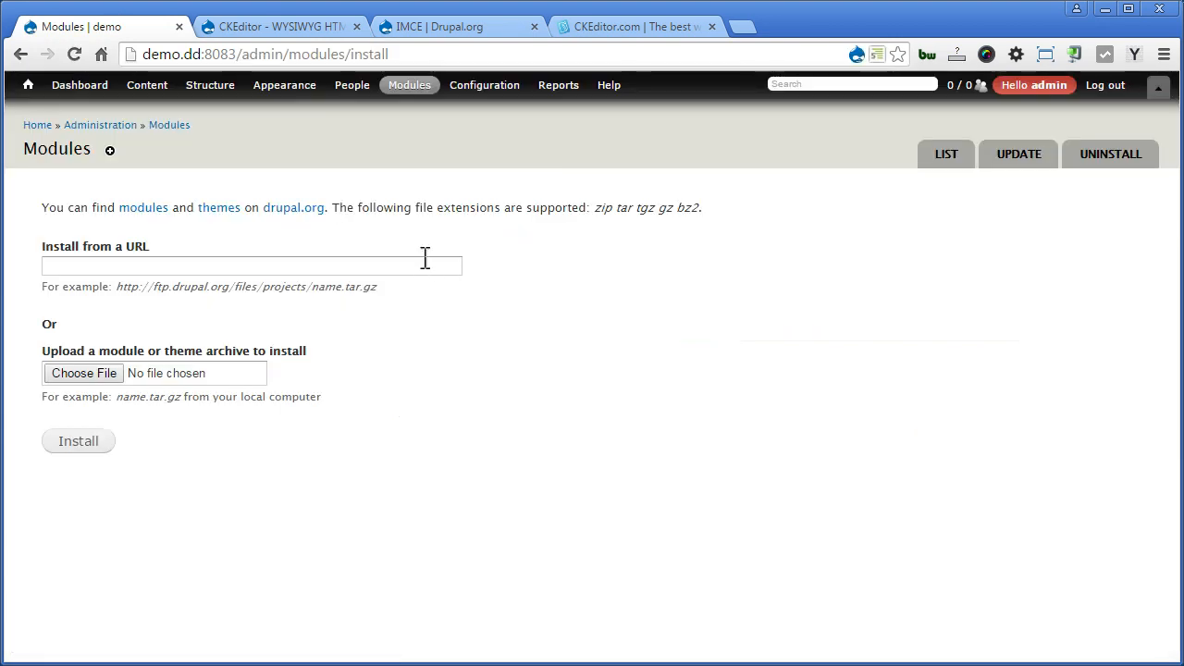
pyautogui.write('http://ftp.drupal.org/files/projects/ckeditor-7.x-1.16.tar.gz')
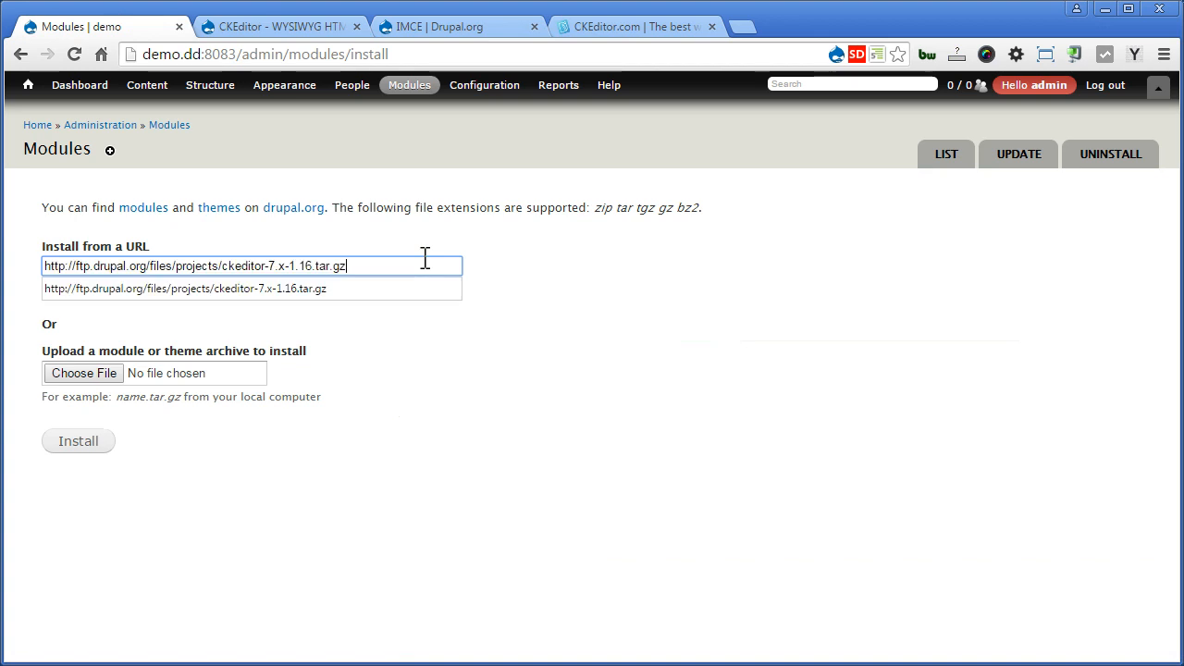
pyautogui.click(77, 441)
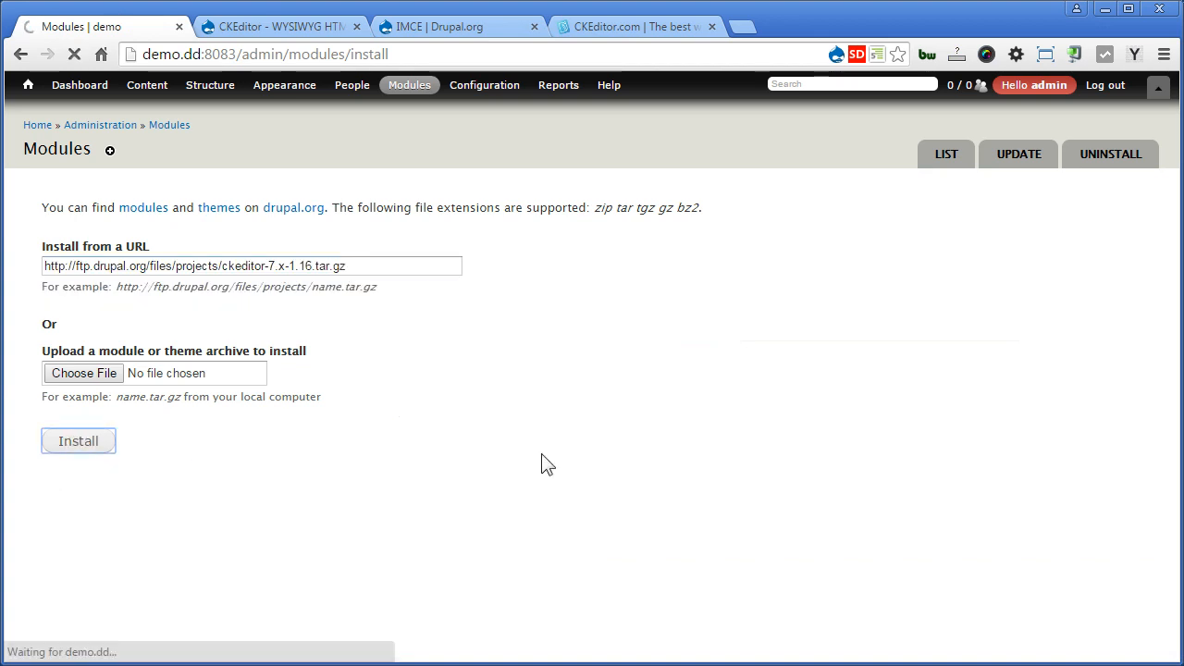
pyautogui.click(78, 440)
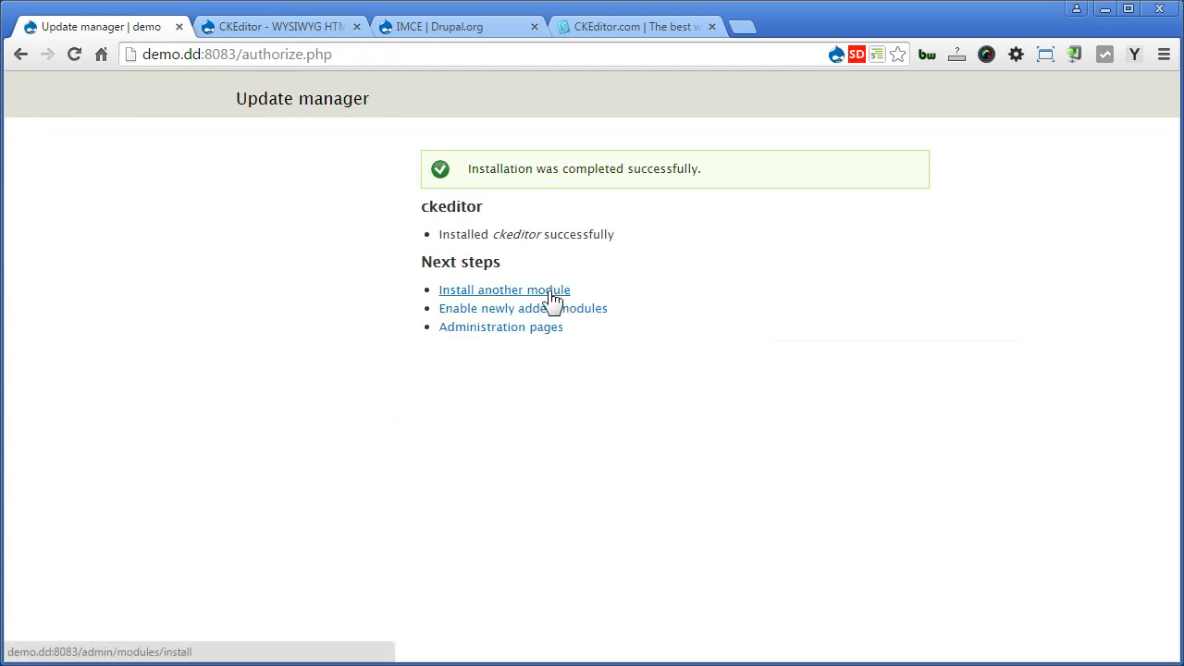
pyautogui.click(504, 290)
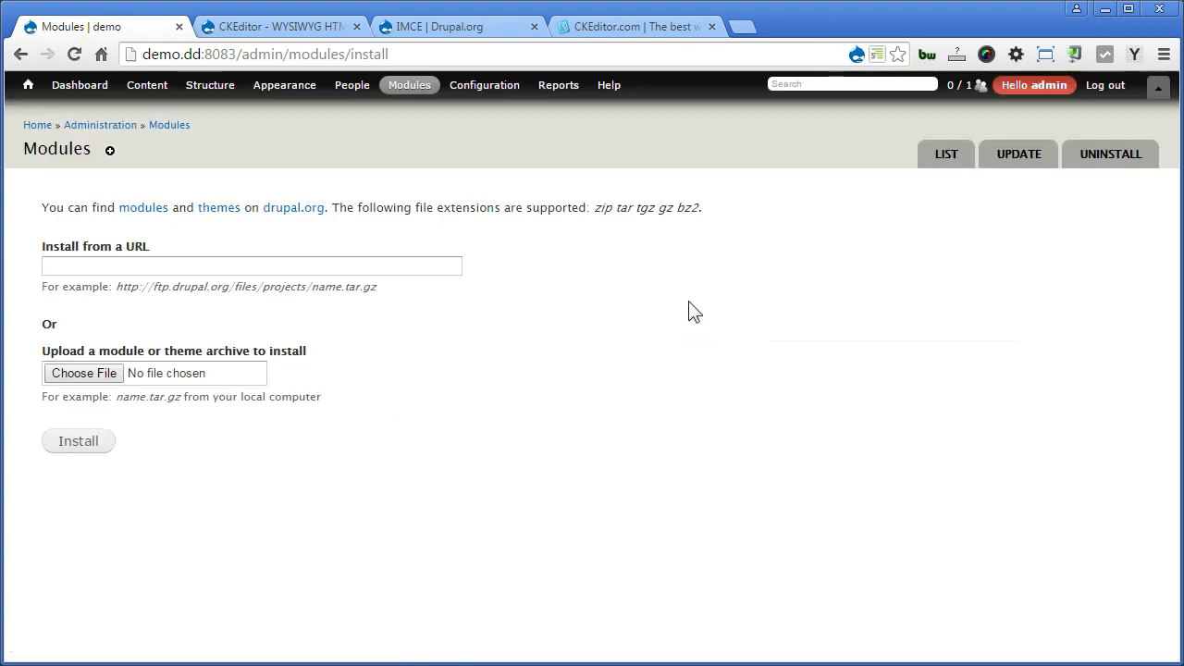
# Scroll the IMCE project page to its Downloads list with the 7.x-1.9 release.
pyautogui.click(458, 26)
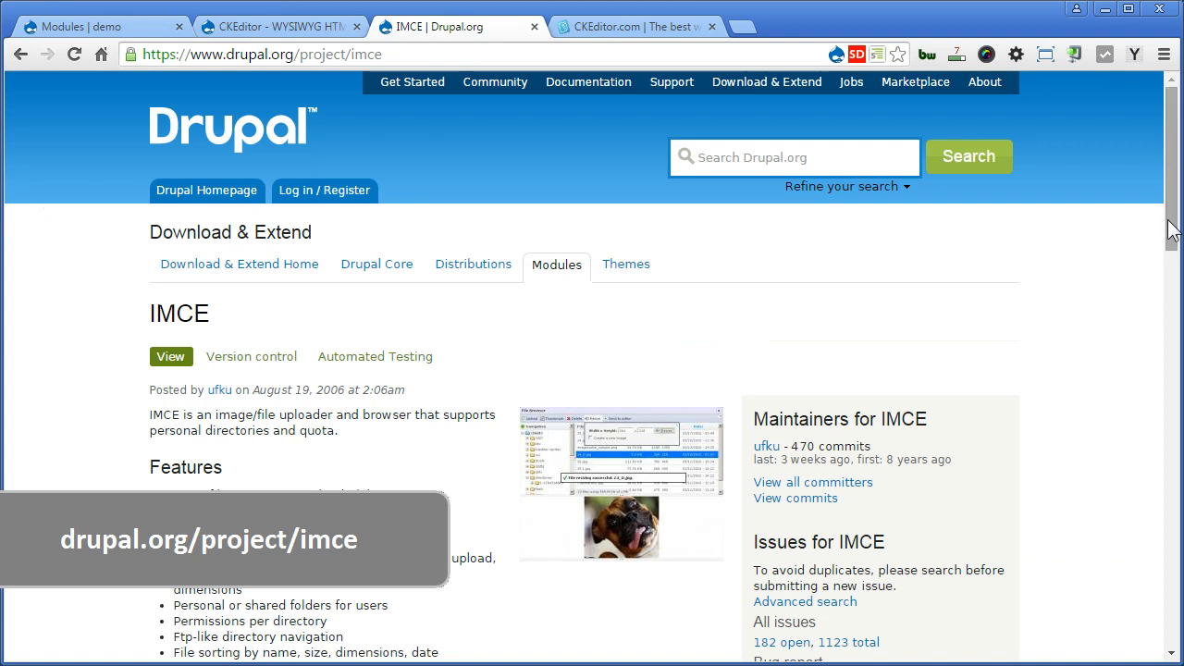
pyautogui.scroll(-3)
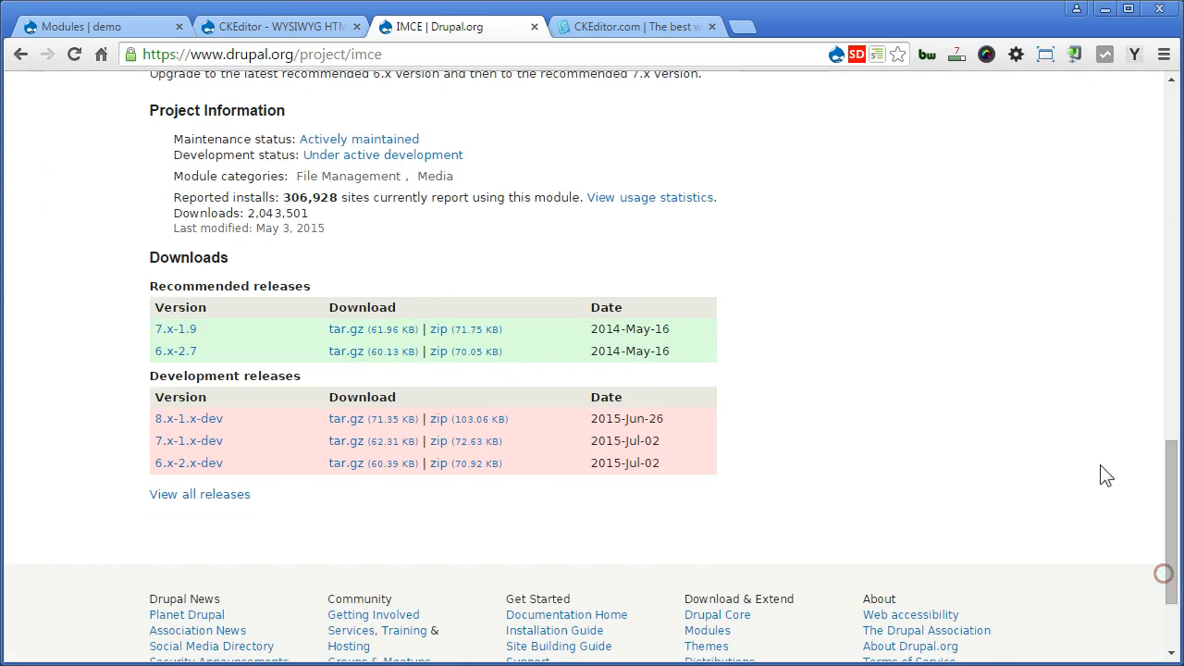
pyautogui.moveTo(360, 329)
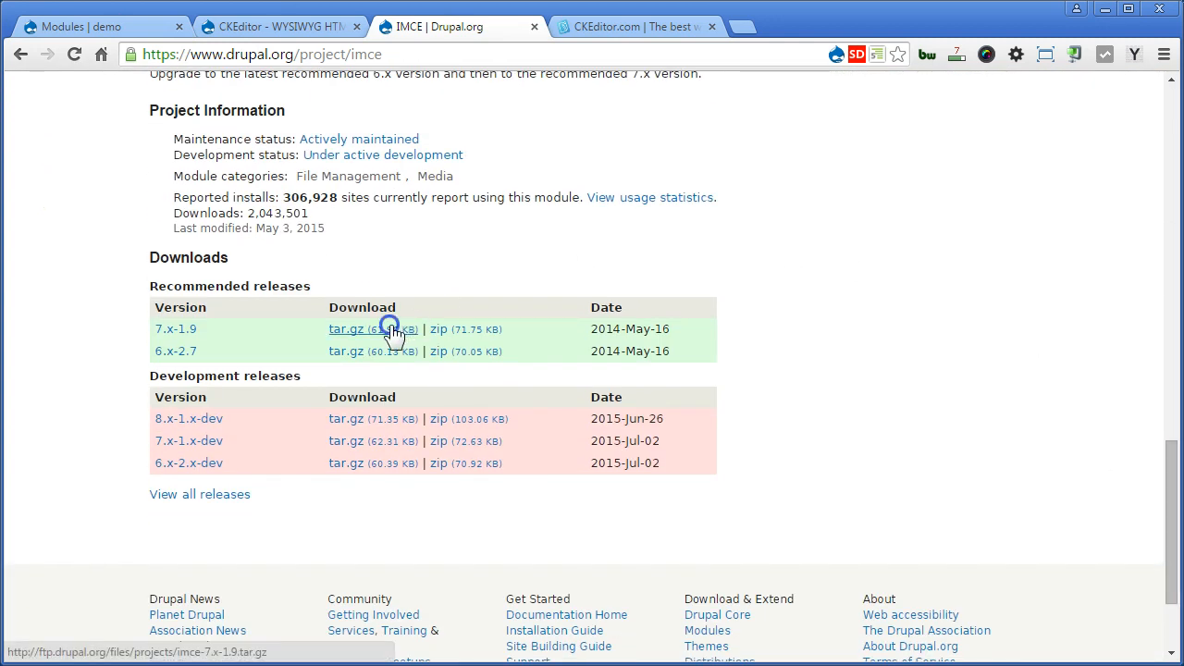
pyautogui.moveTo(435, 419)
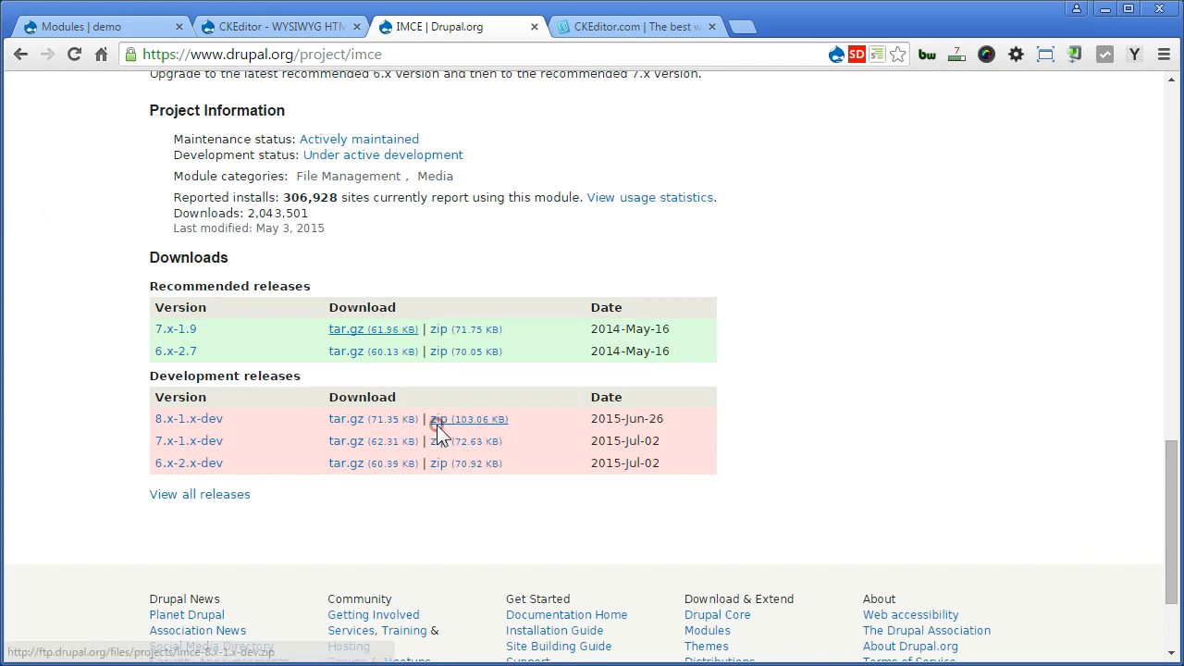
pyautogui.click(93, 26)
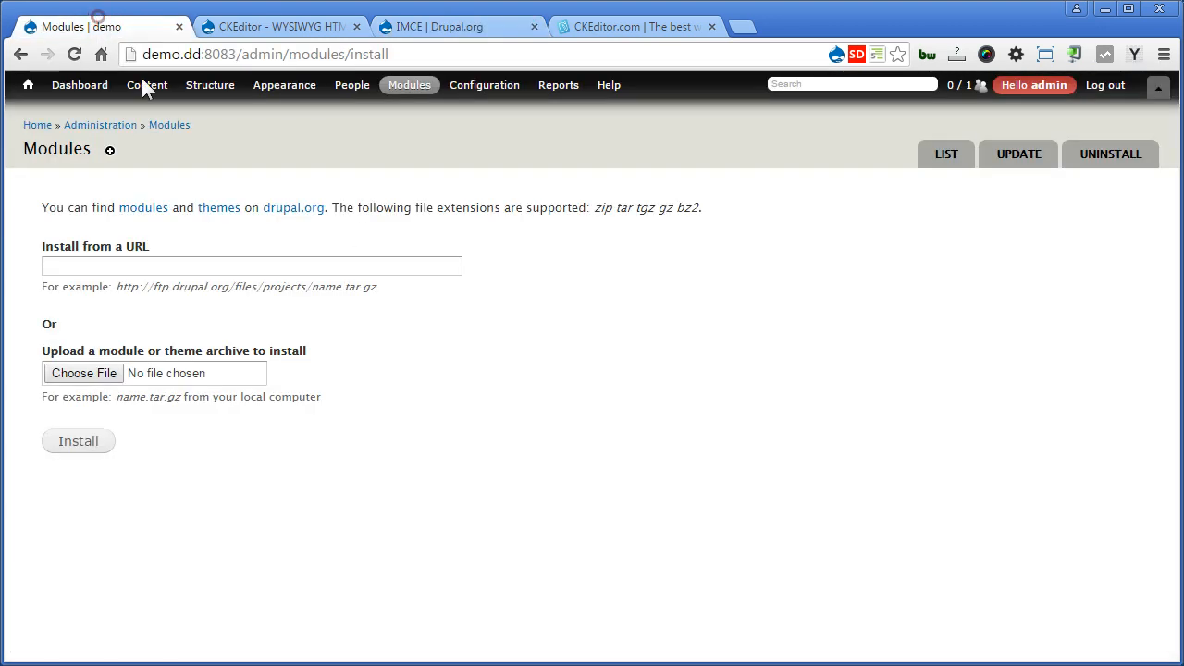
pyautogui.click(252, 265)
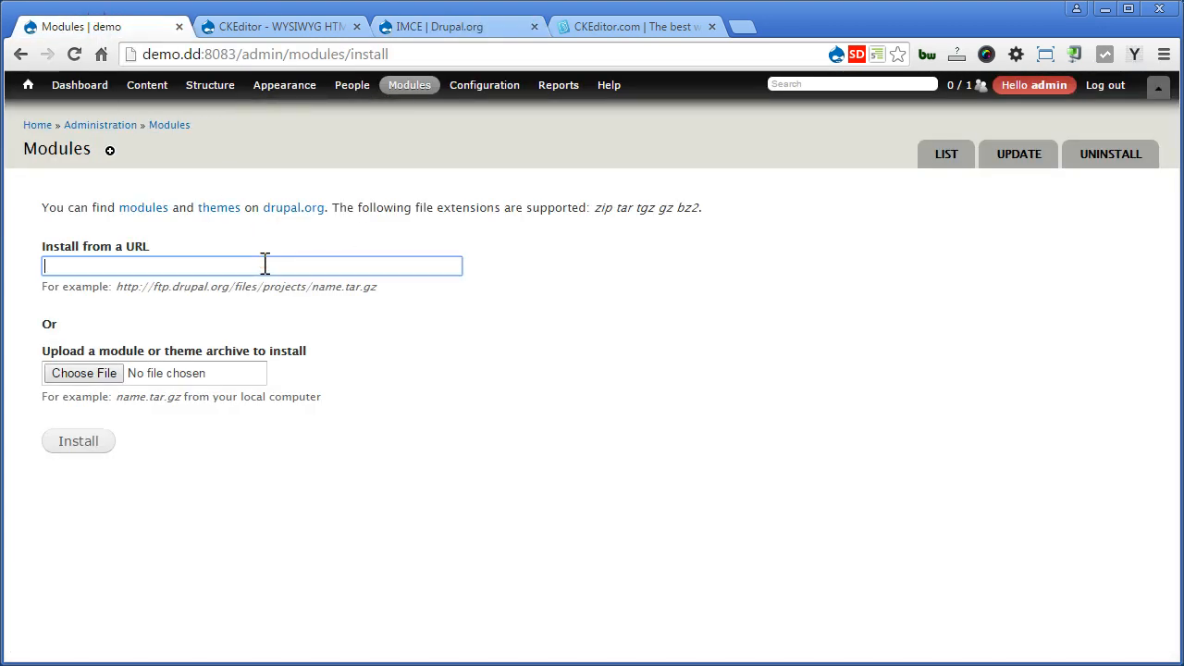
pyautogui.write('http://ftp.drupal.org/files/projects/imce-7.x-1.9.tar.gz')
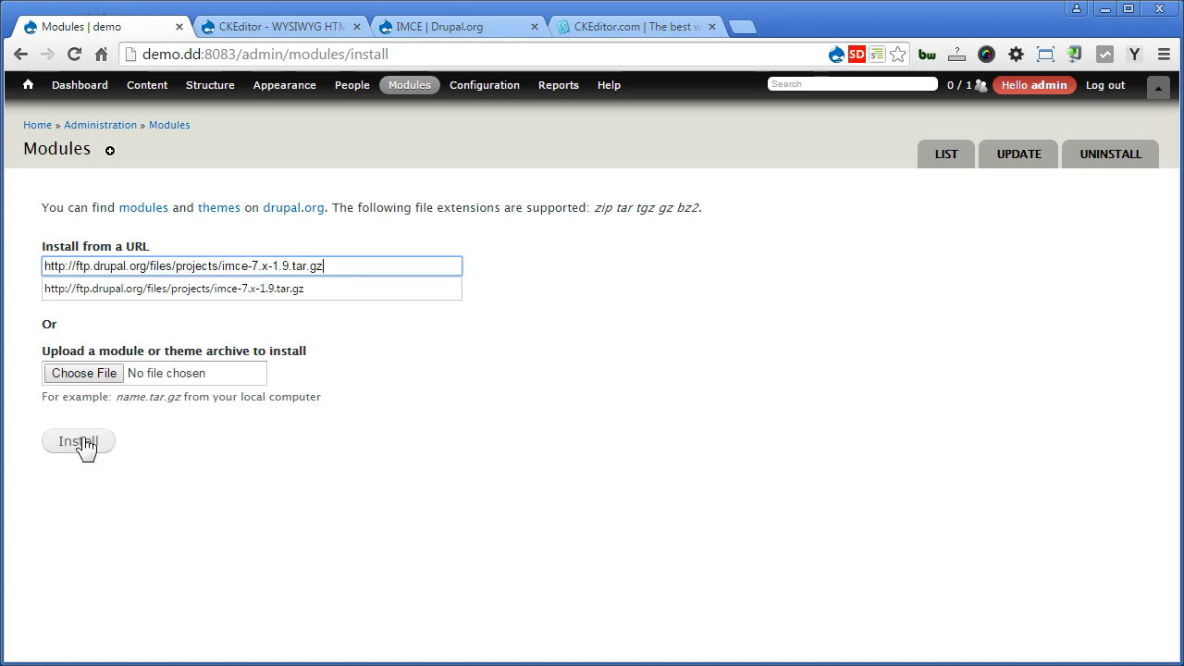
pyautogui.click(78, 442)
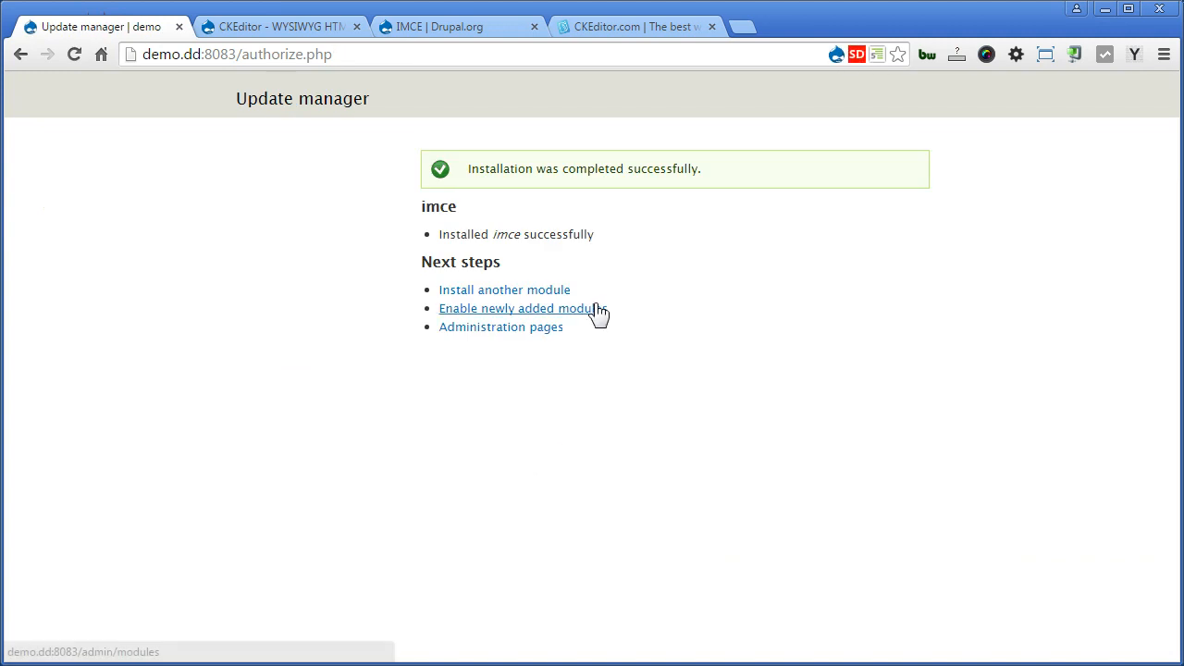
# Tick IMCE 7.x-1.9 and CKEditor 7.x-1.16 in the module list and save configuration.
pyautogui.click(516, 309)
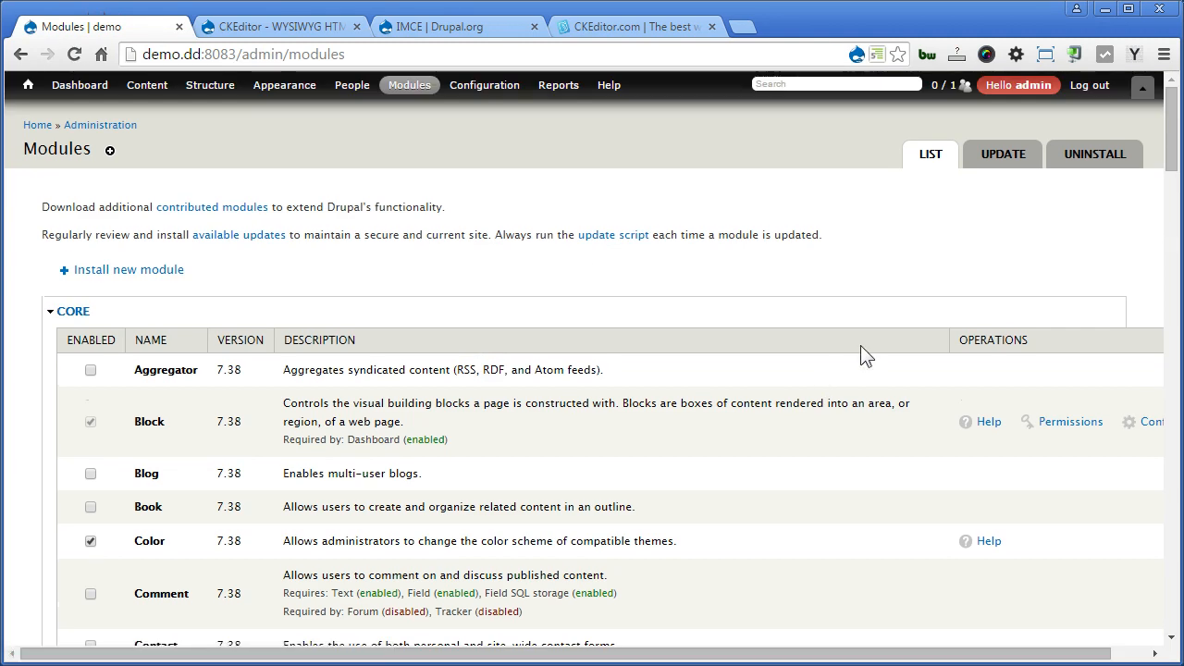
pyautogui.scroll(-3)
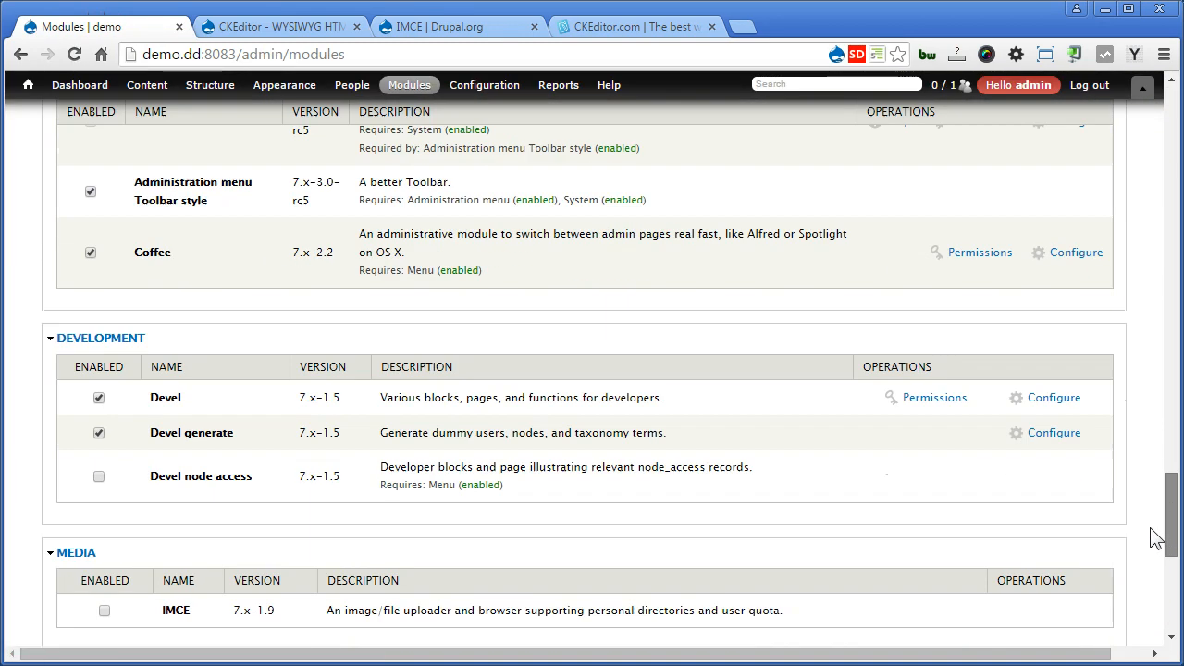
pyautogui.scroll(-3)
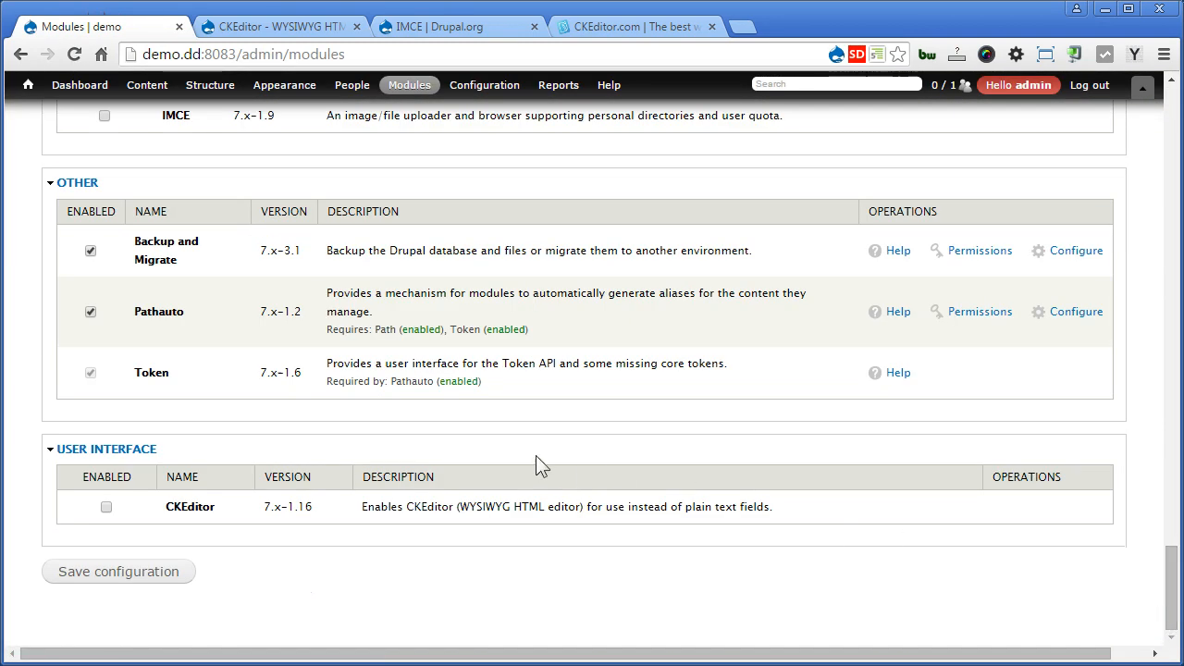
pyautogui.scroll(3)
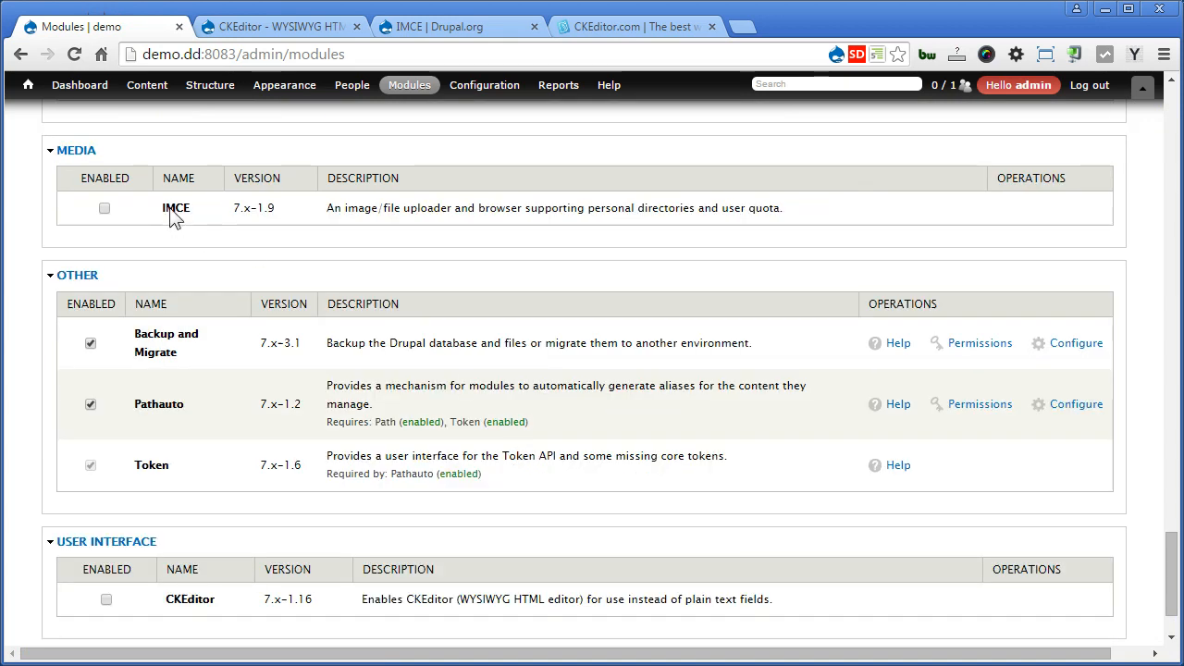
pyautogui.click(104, 207)
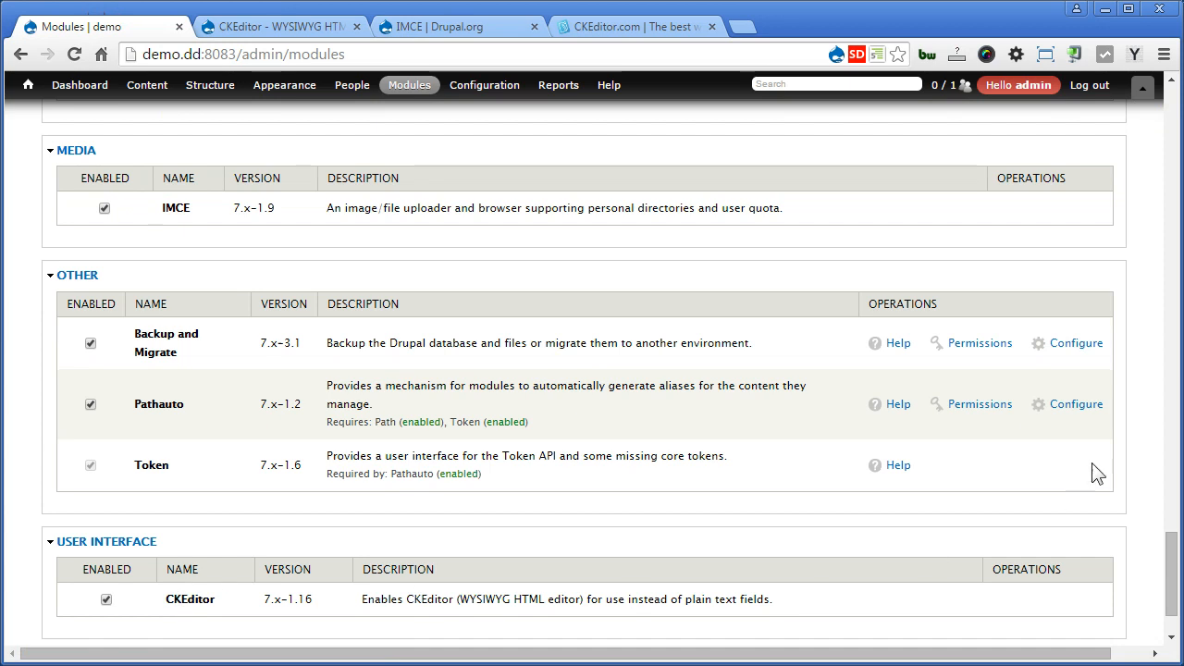
pyautogui.scroll(-3)
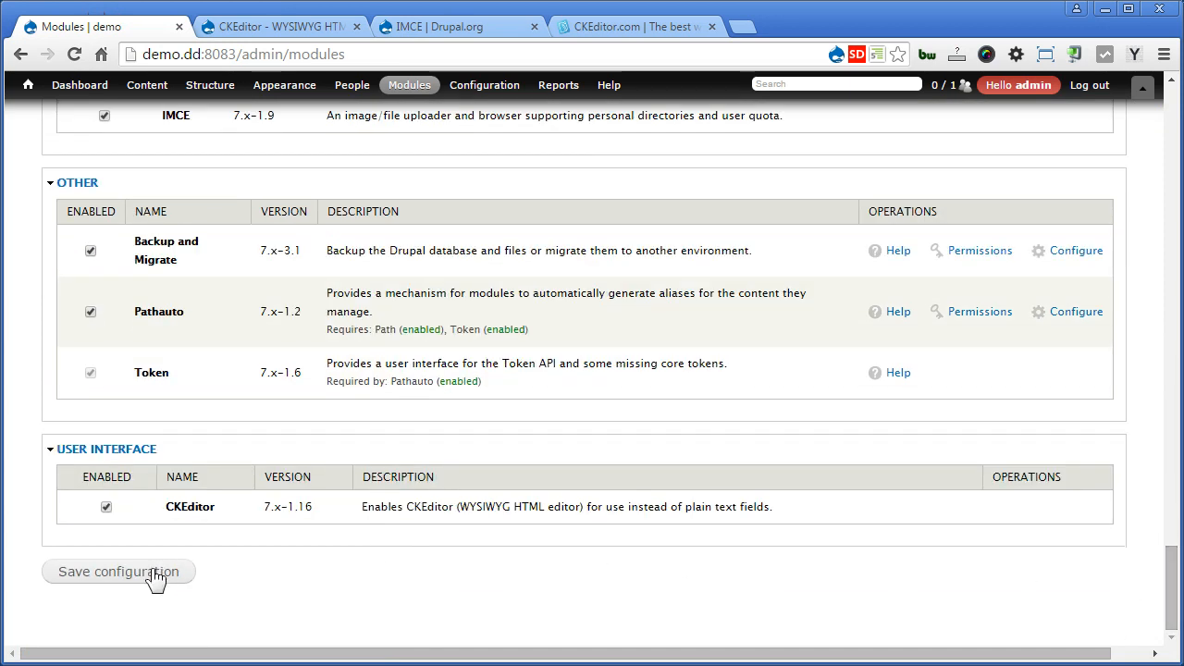
pyautogui.click(119, 571)
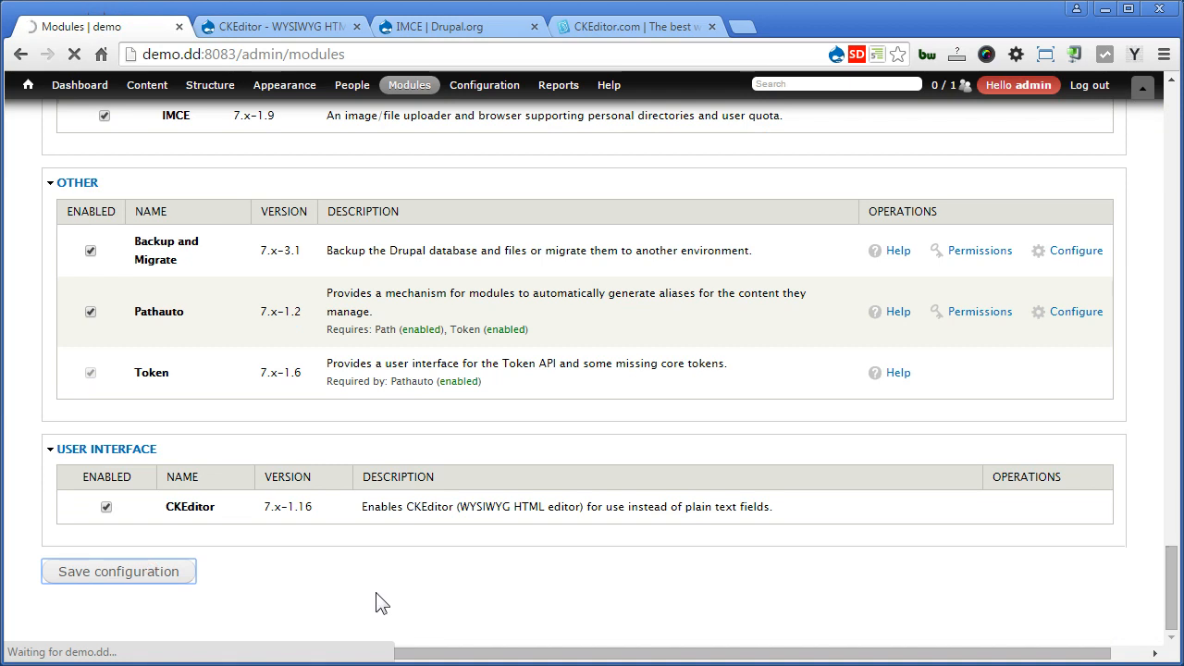
pyautogui.click(117, 571)
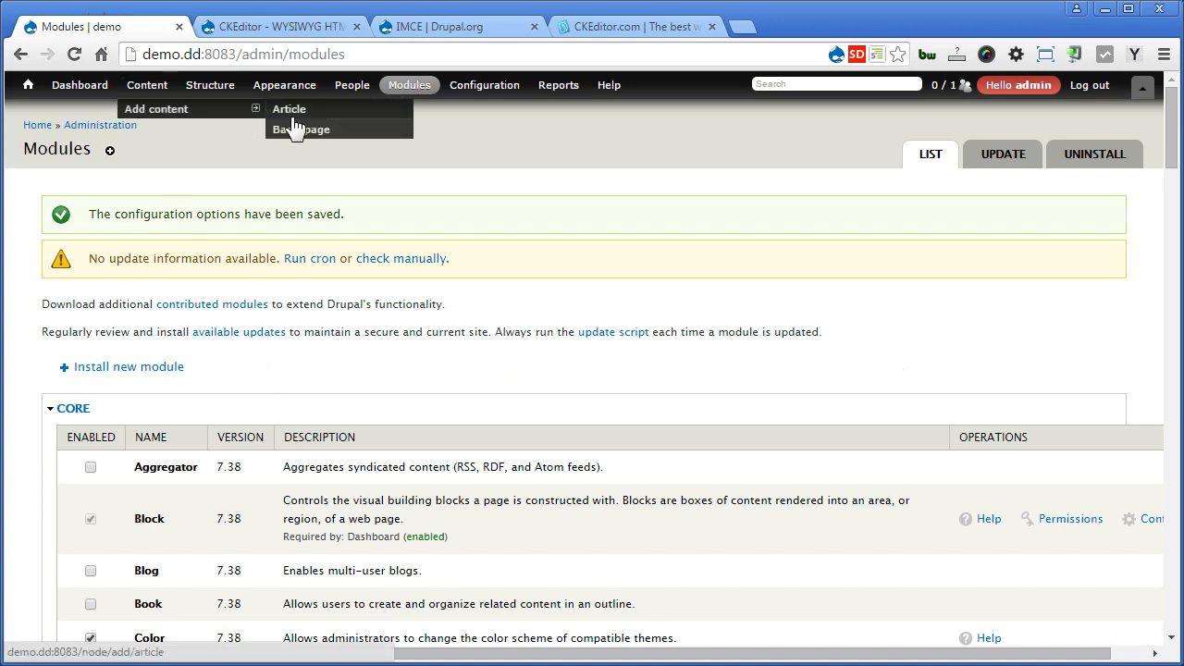
# Create a new Basic page and set the Body text format to Full HTML.
pyautogui.click(300, 128)
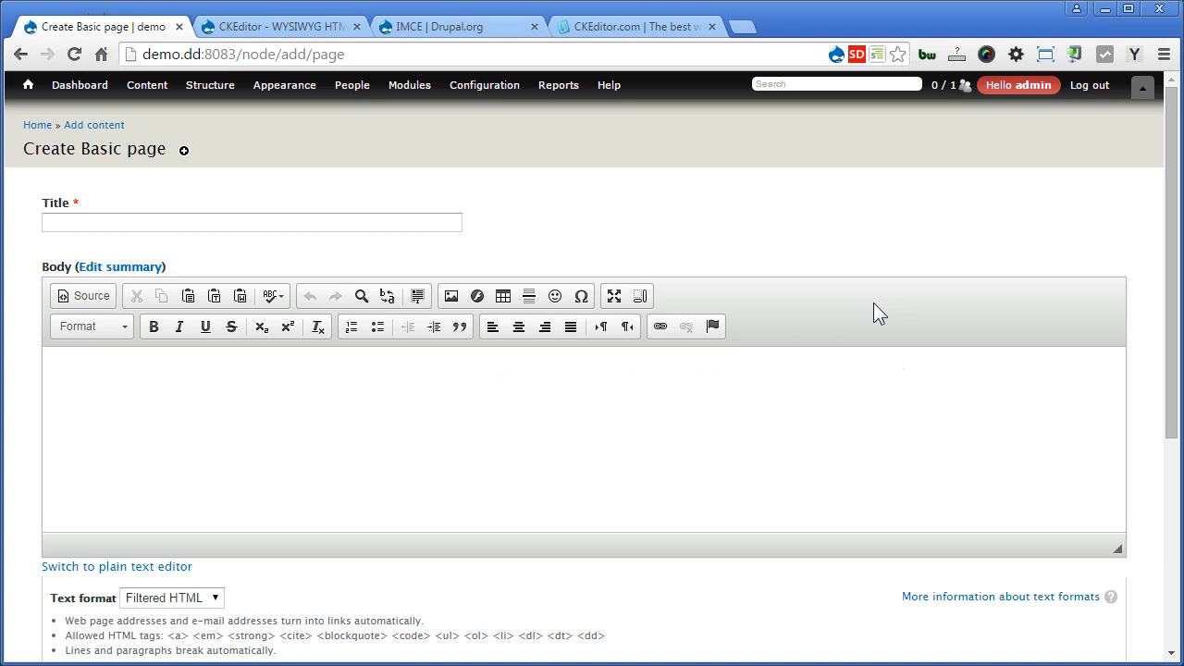
pyautogui.moveTo(199, 611)
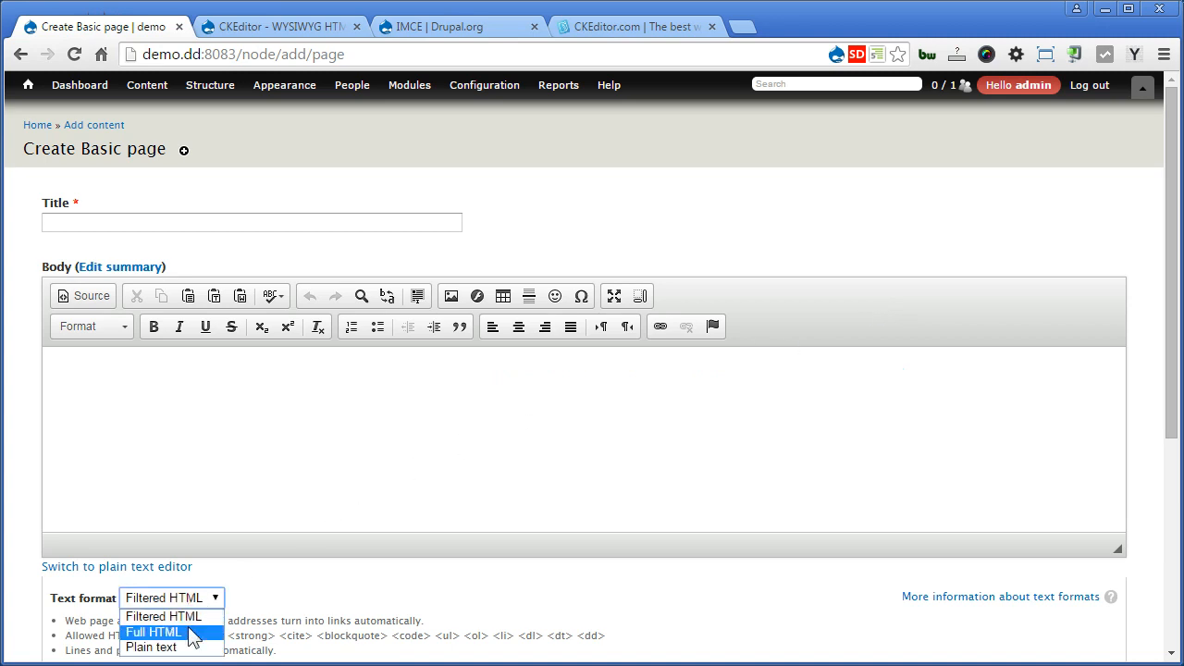
pyautogui.click(153, 632)
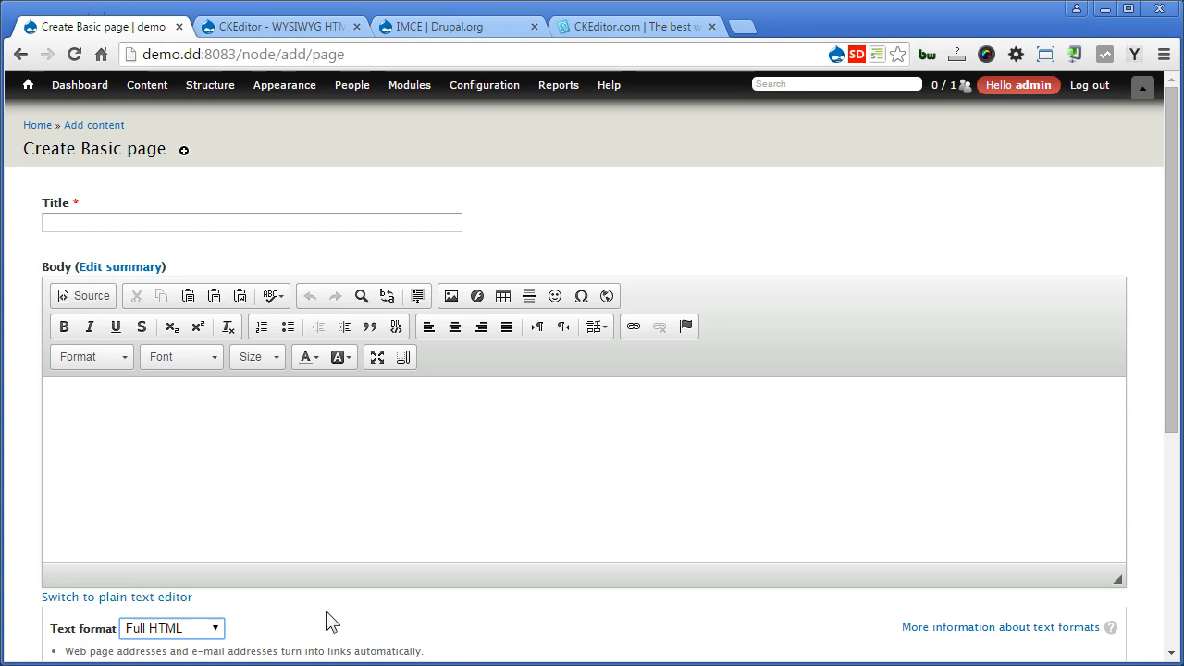
pyautogui.moveTo(215, 650)
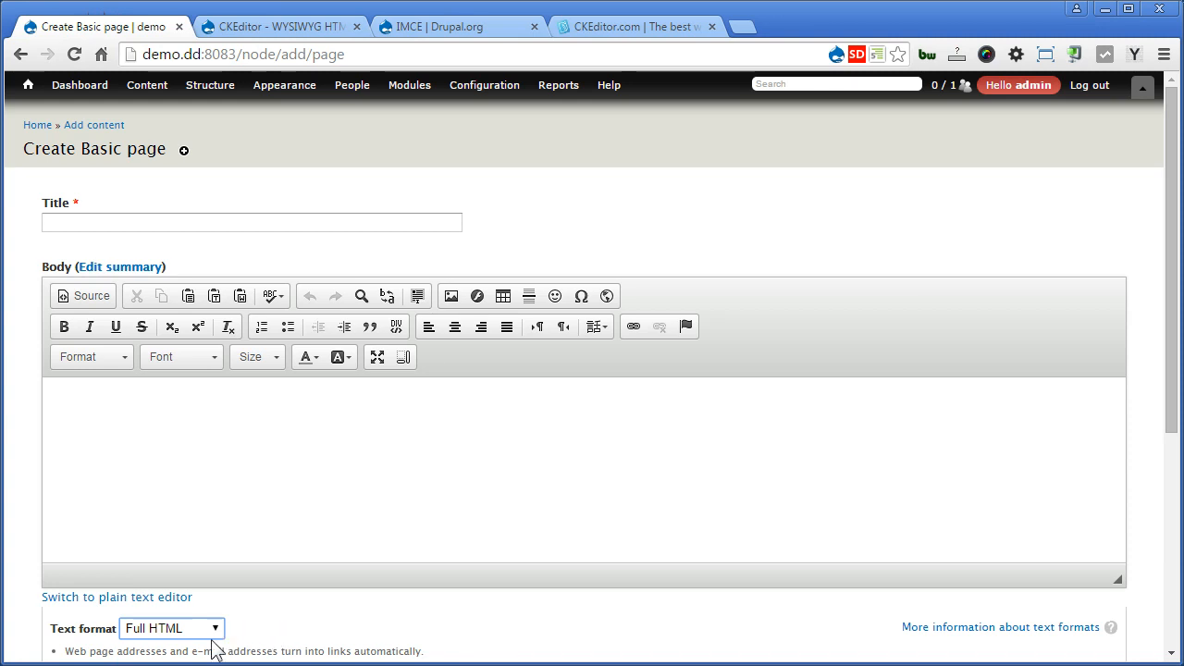
# In Text formats, drag Full HTML above Filtered HTML and save the order.
pyautogui.click(483, 85)
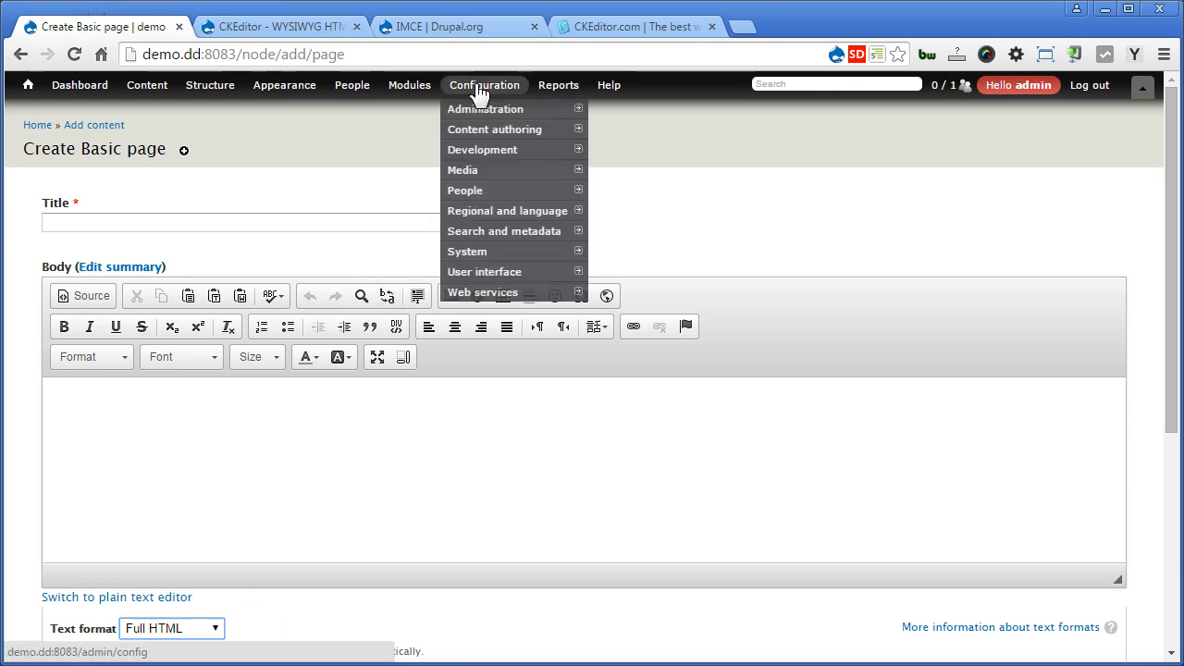
pyautogui.moveTo(495, 129)
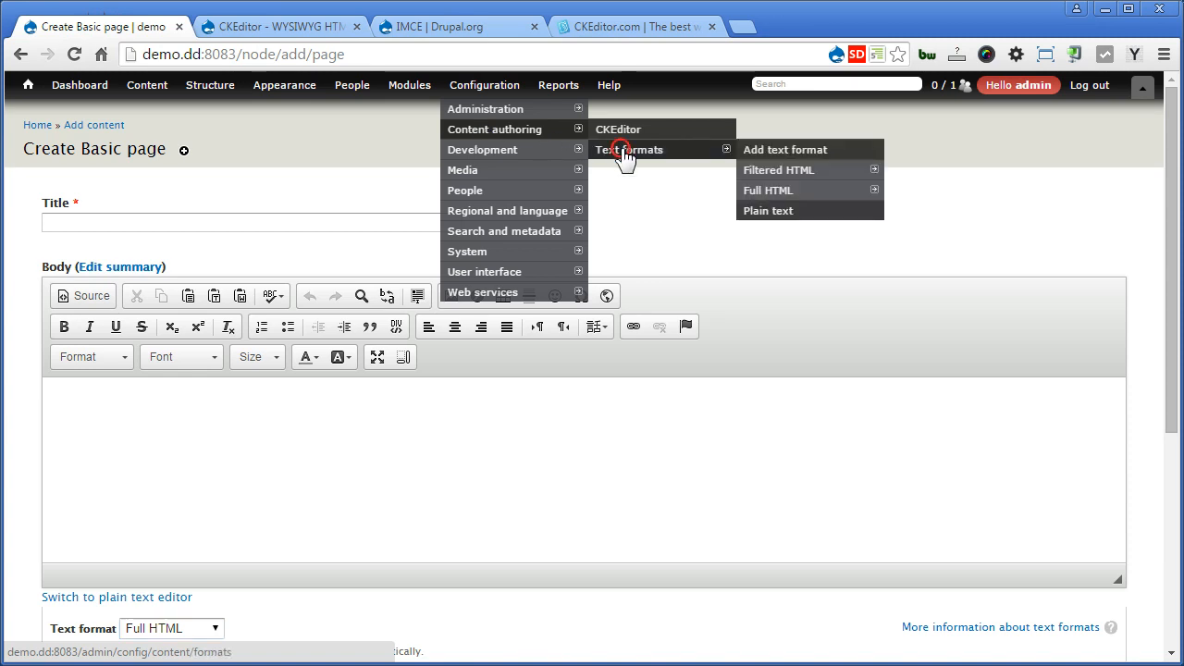
pyautogui.click(629, 149)
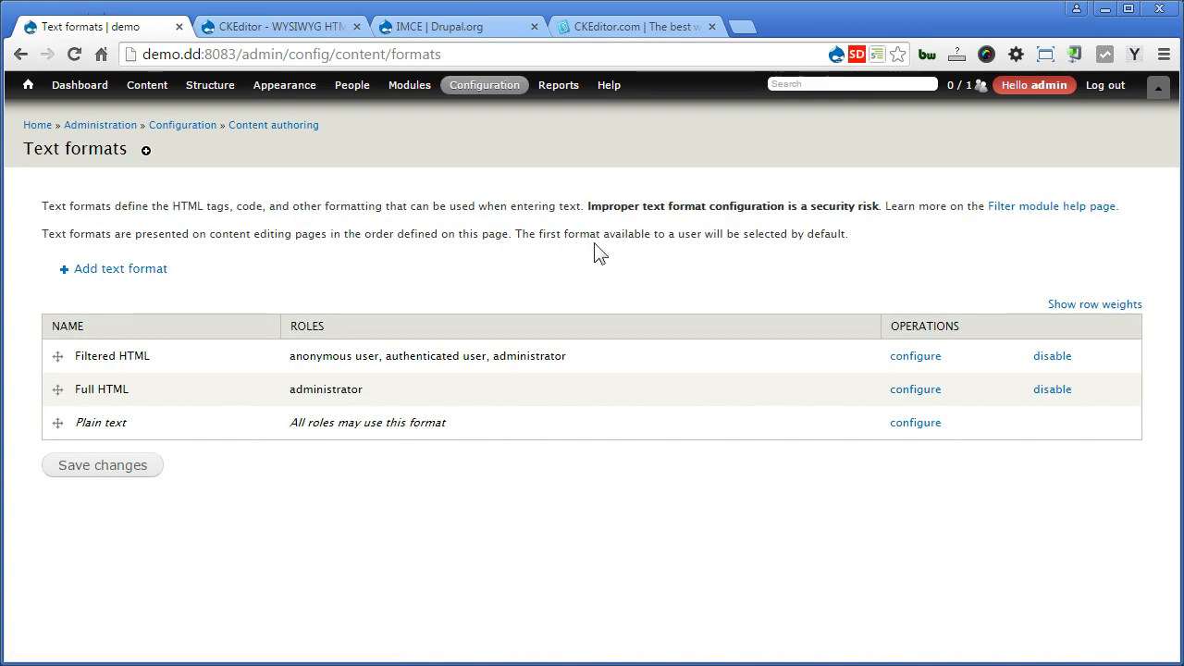
pyautogui.moveTo(99, 342)
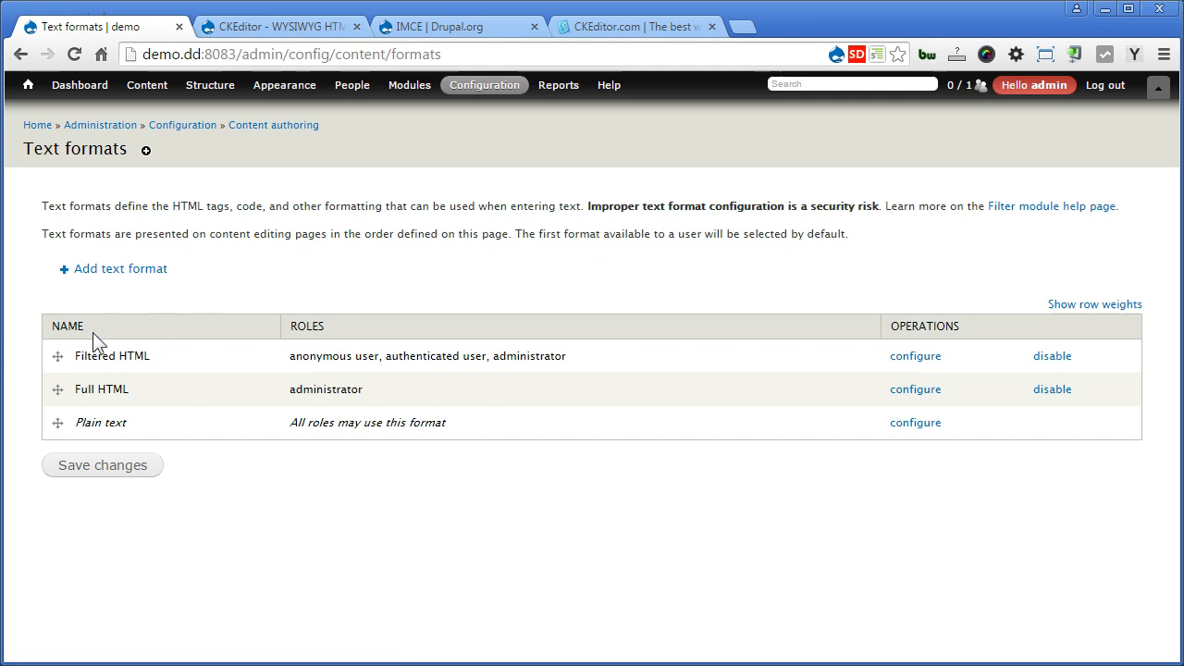
pyautogui.moveTo(57, 389); pyautogui.dragTo(56, 355)
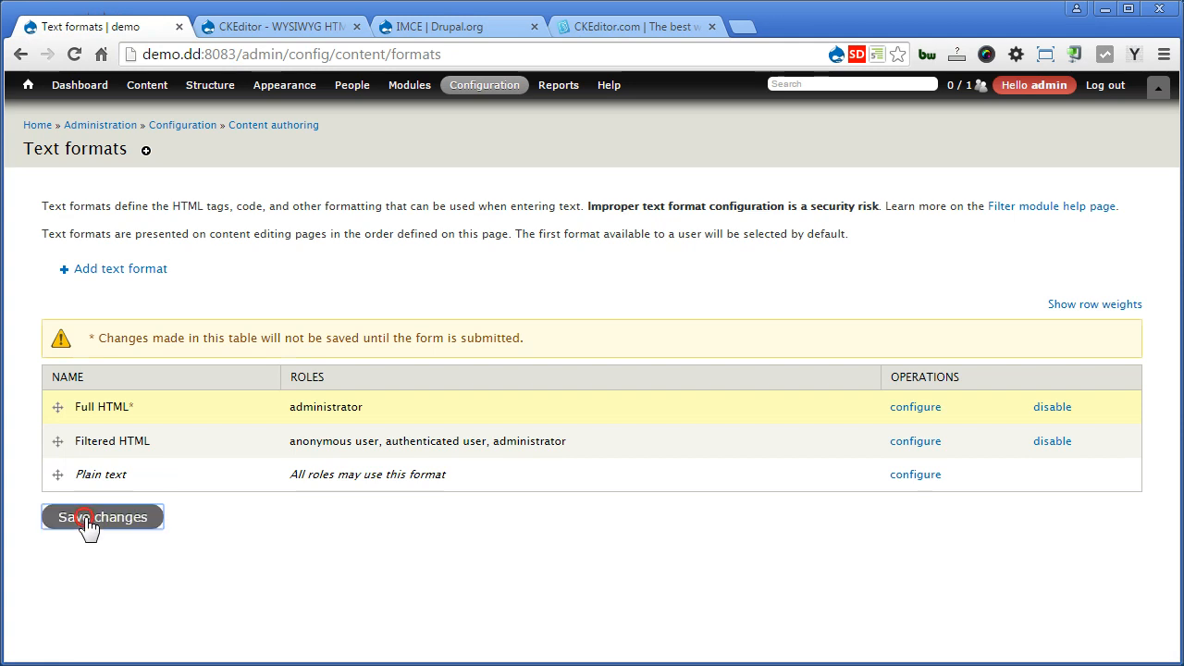
pyautogui.click(101, 516)
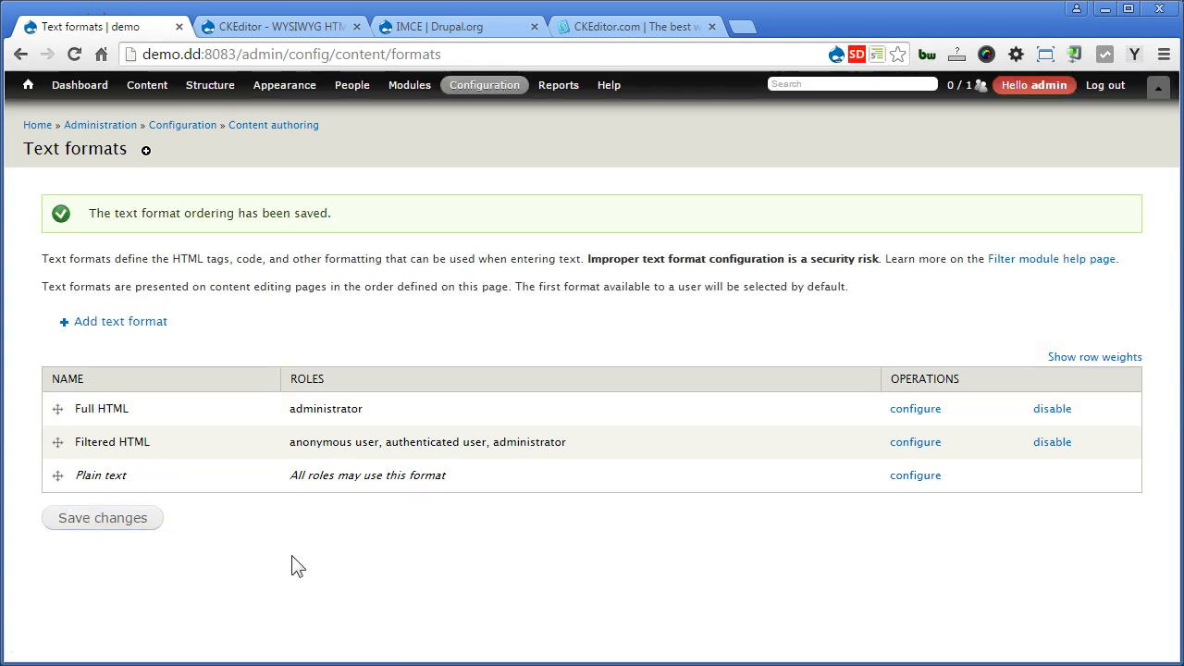
pyautogui.moveTo(147, 84)
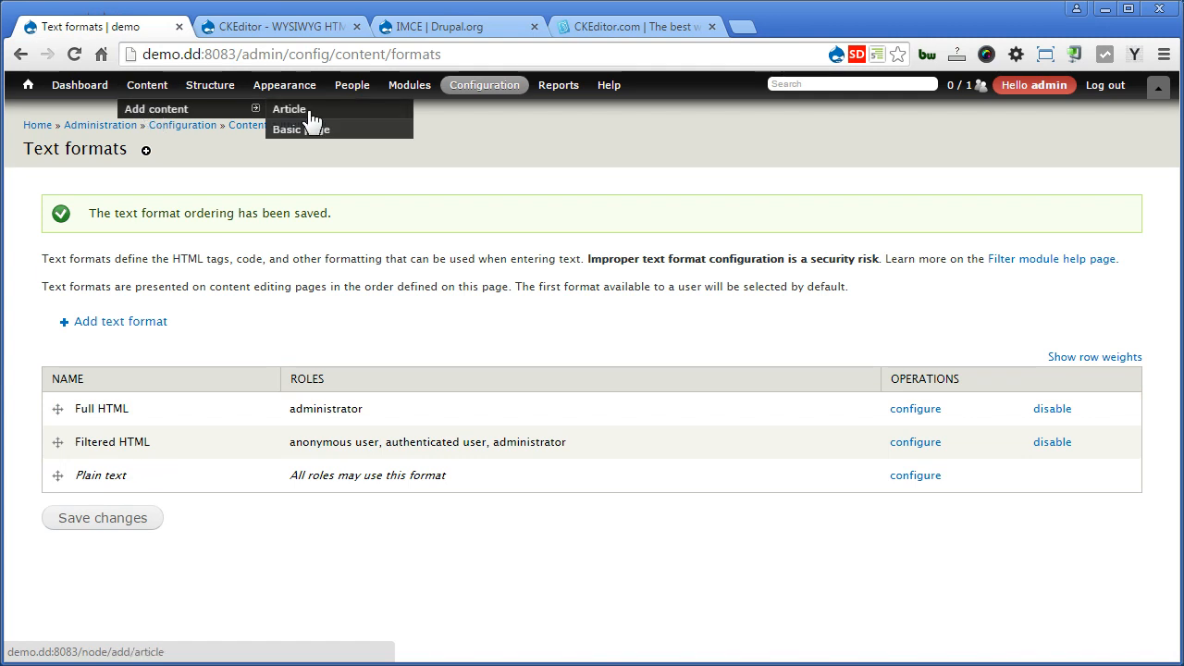
pyautogui.click(289, 129)
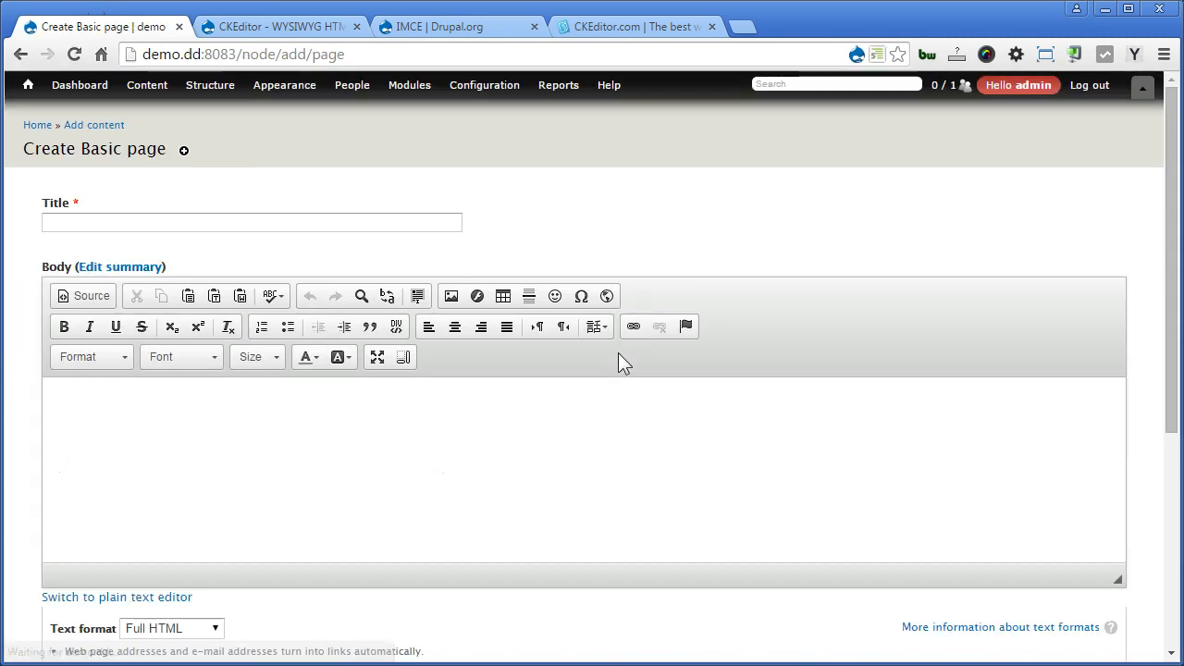
pyautogui.scroll(-3)
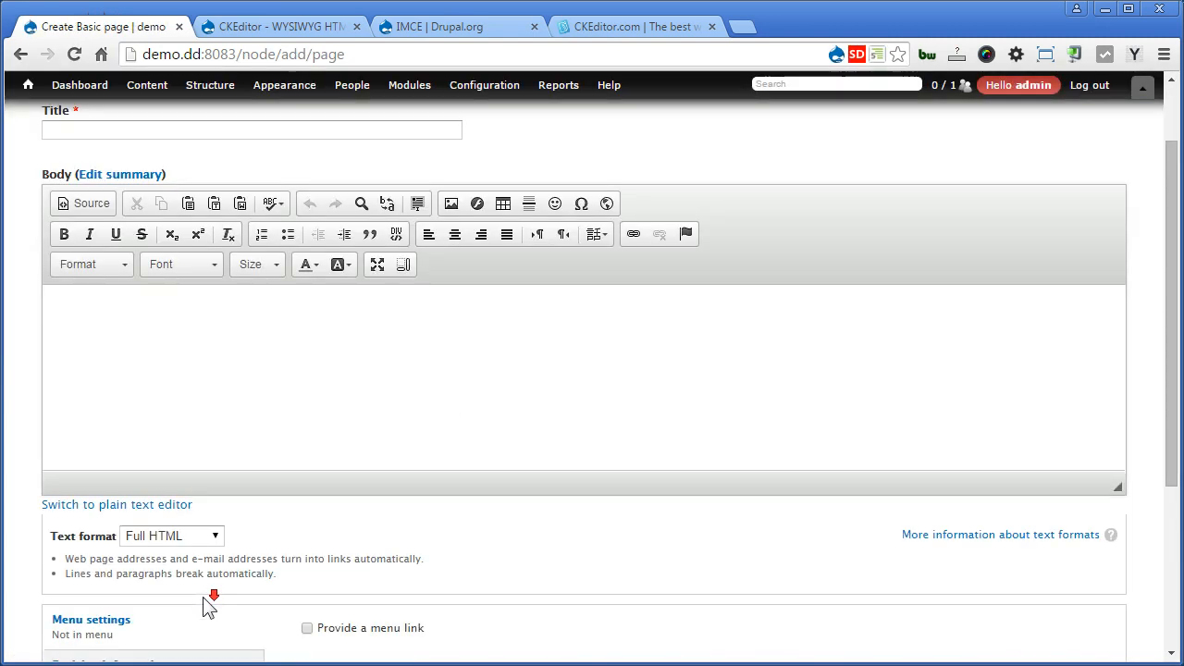
pyautogui.moveTo(191, 558)
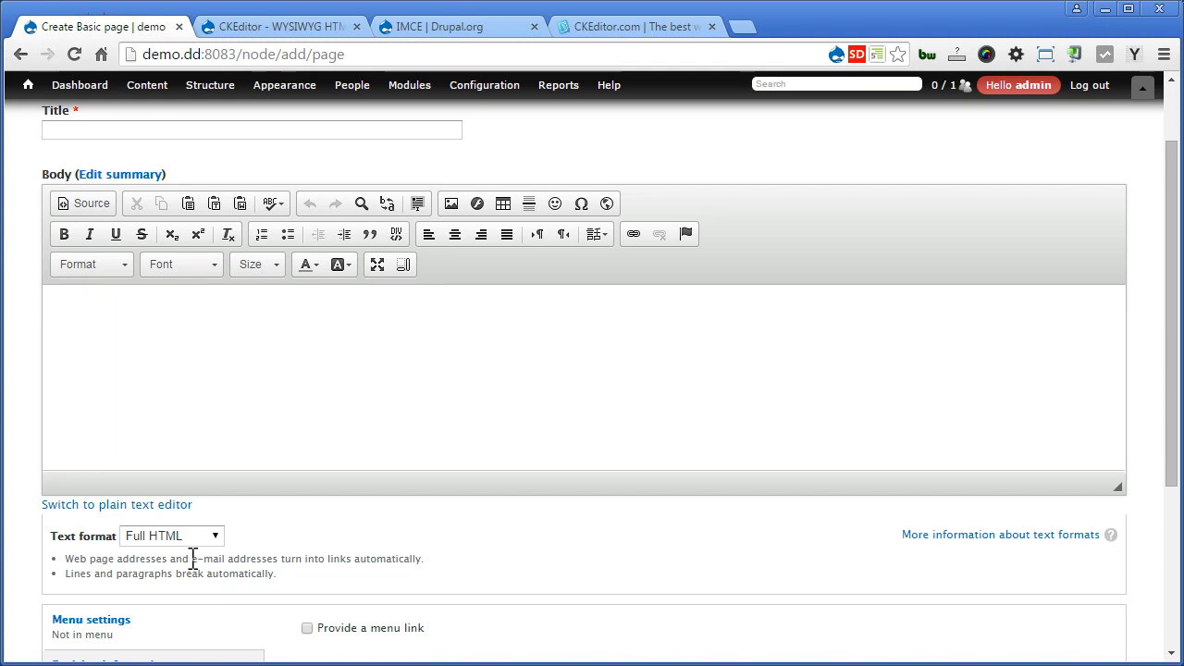
pyautogui.moveTo(613, 204)
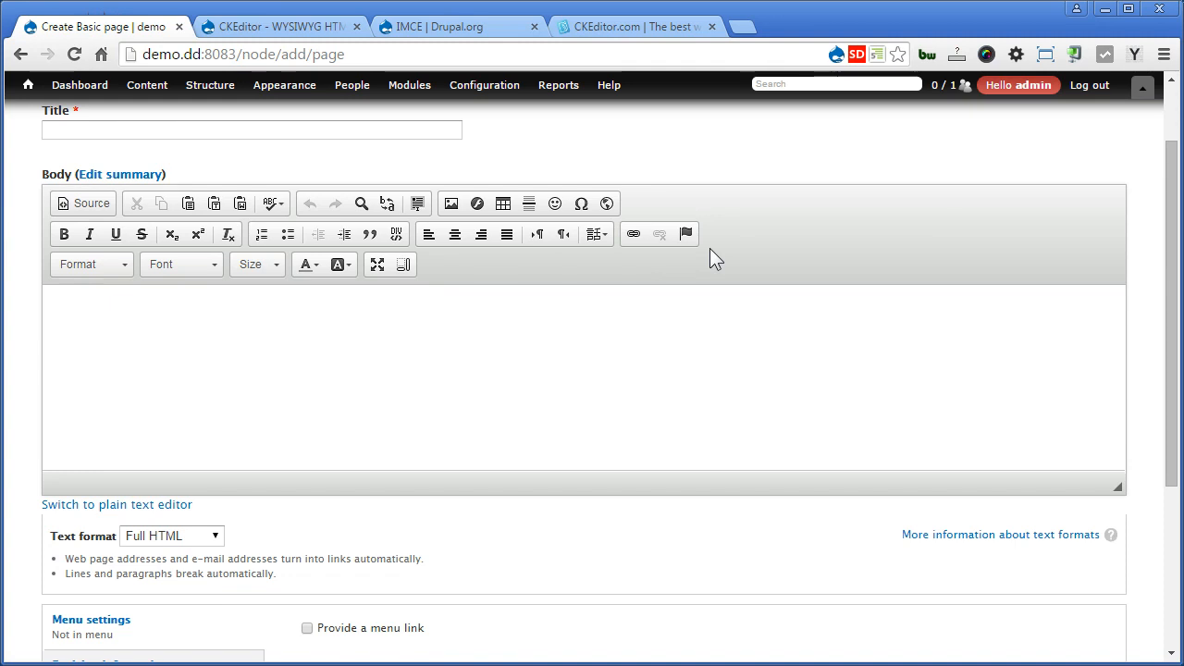
# On the CKEditor settings page, edit the Full profile tied to Full HTML.
pyautogui.click(484, 85)
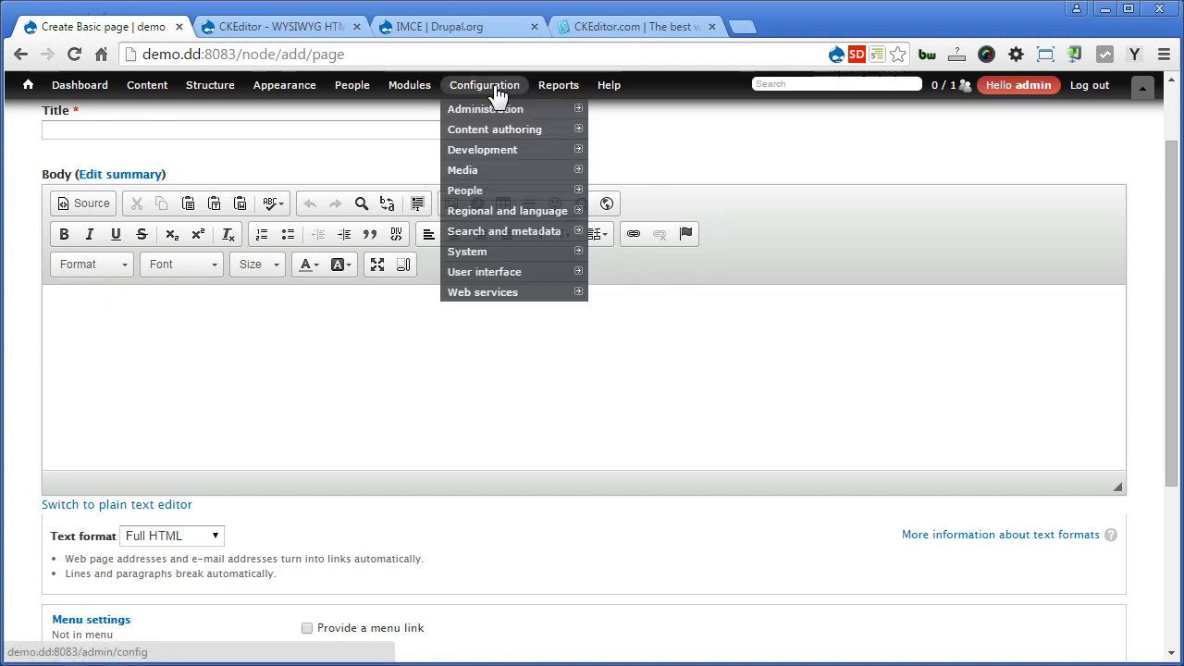
pyautogui.moveTo(494, 130)
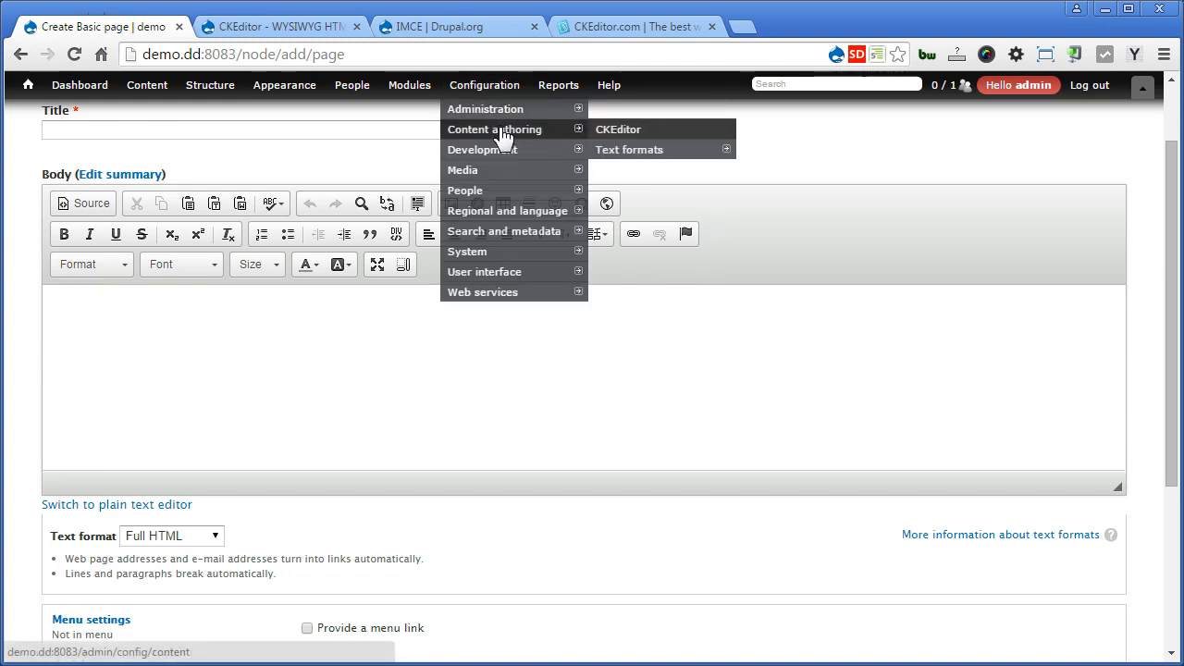
pyautogui.click(618, 128)
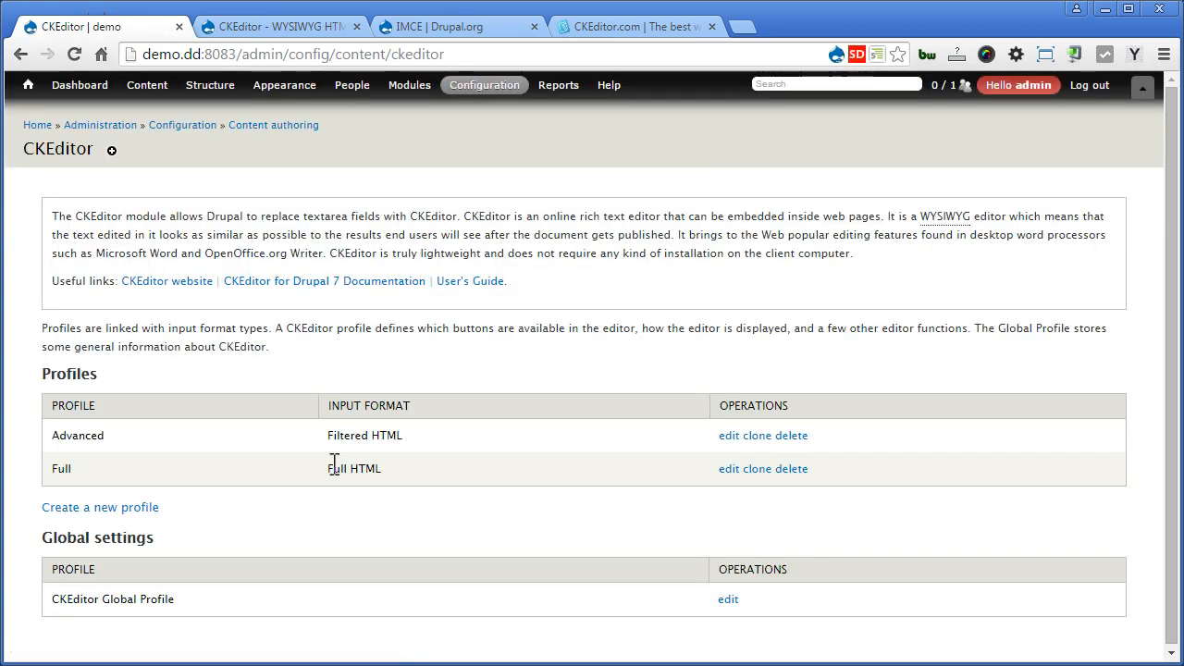
pyautogui.doubleClick(354, 468)
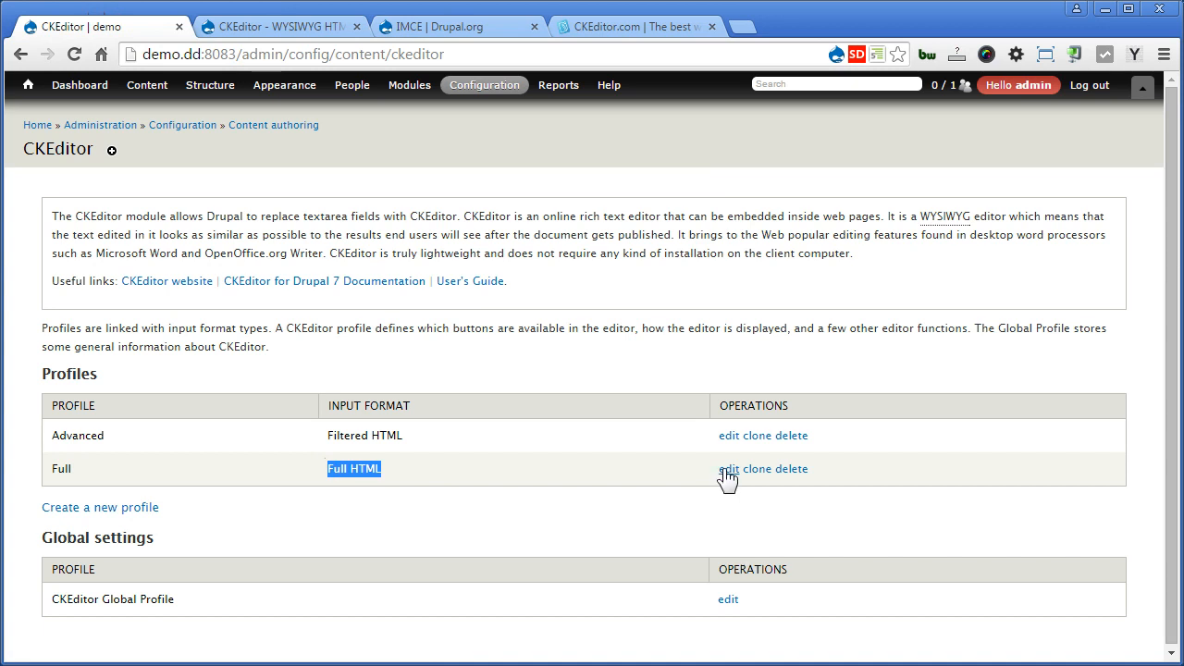
pyautogui.click(728, 468)
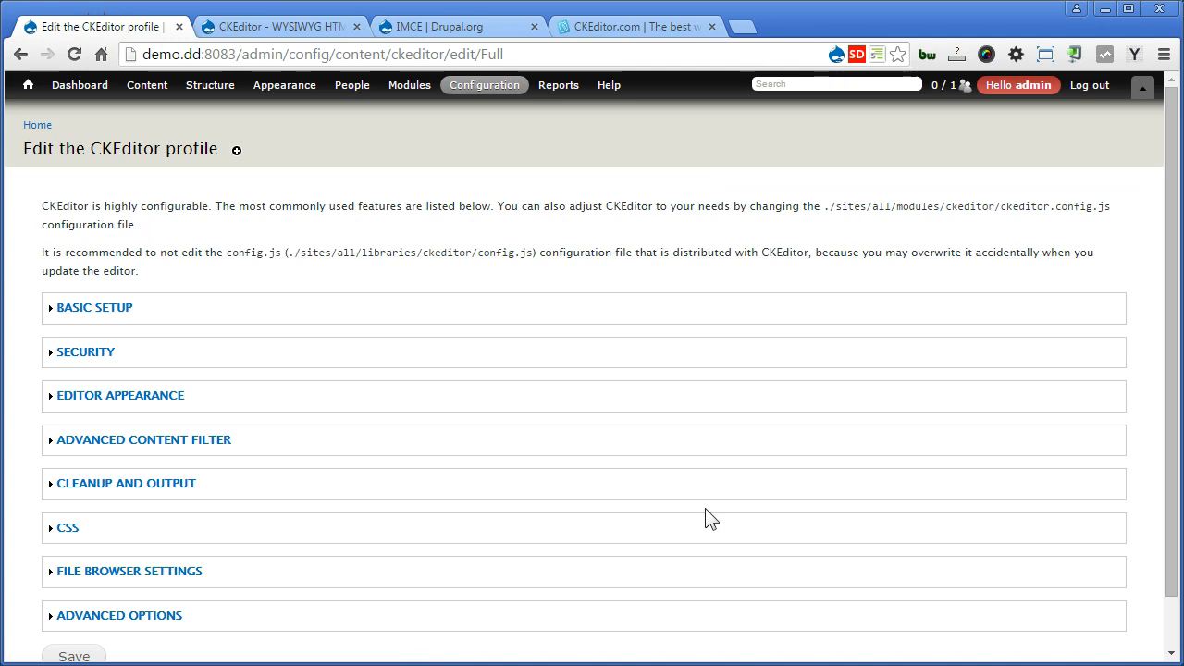
pyautogui.moveTo(364, 417)
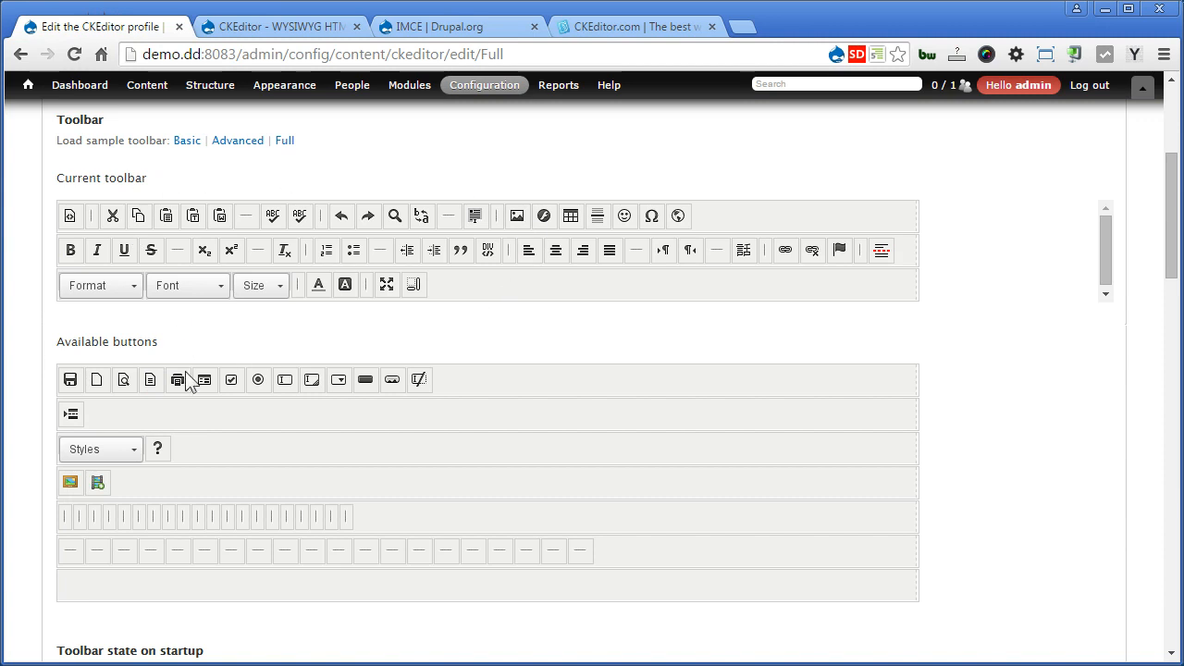
pyautogui.moveTo(68, 483)
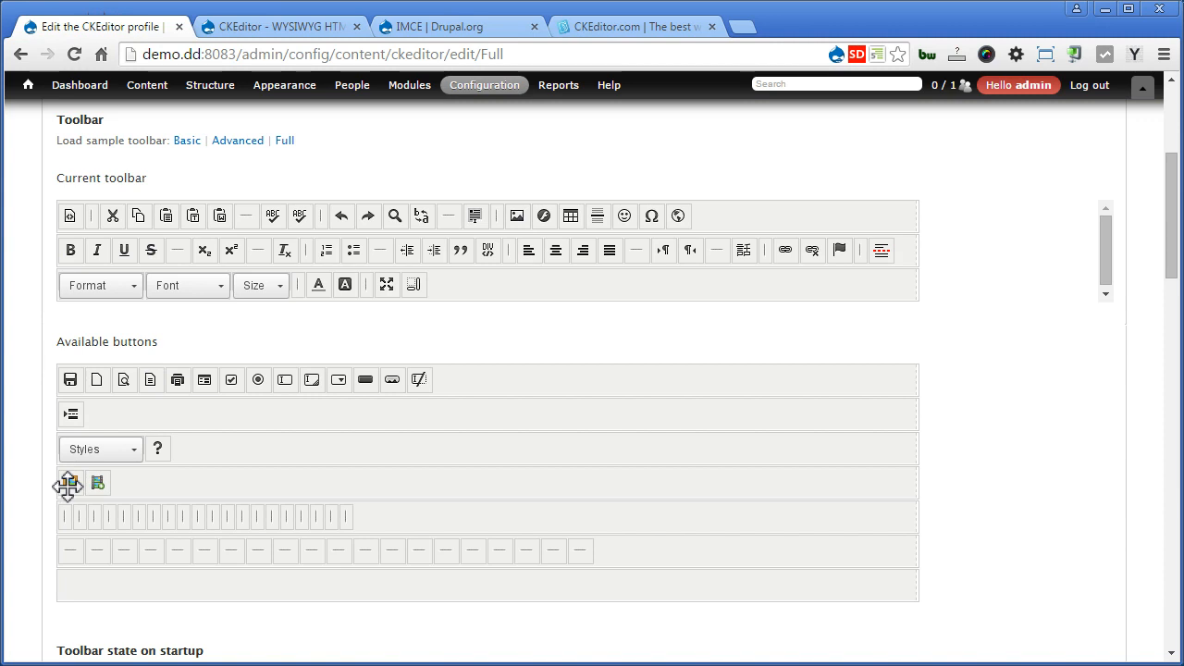
# Drag the IMCE button from Available buttons to the end of the toolbar's first row.
pyautogui.moveTo(68, 483); pyautogui.dragTo(640, 241)
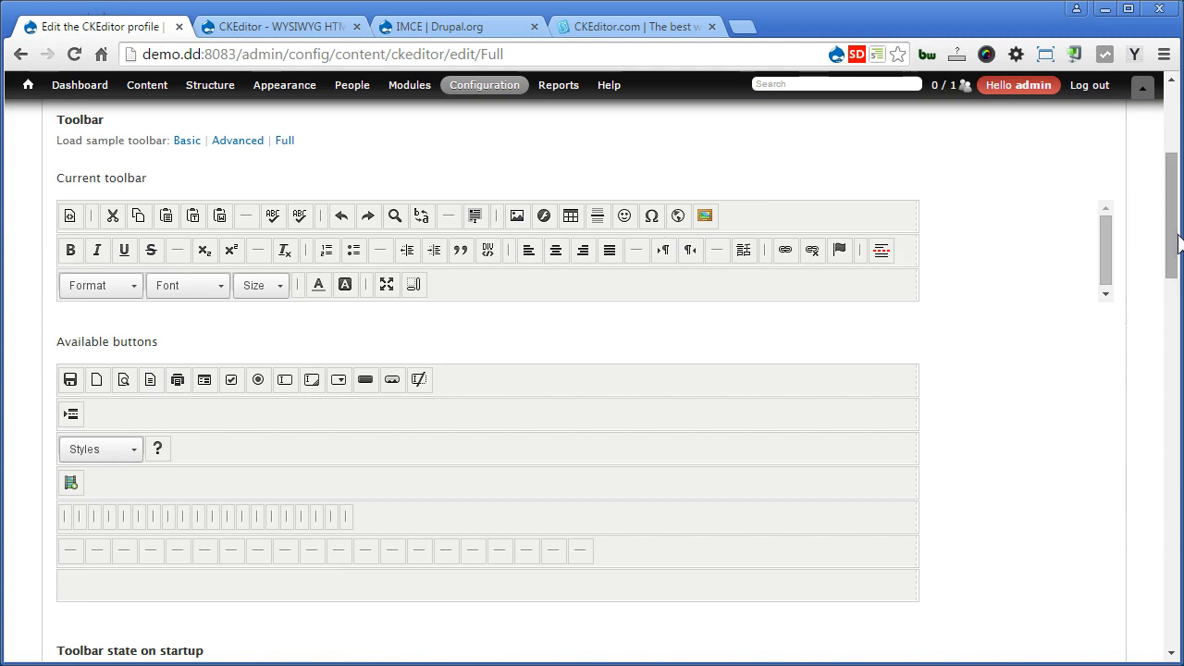
# Tick 'Plugin for inserting files from IMCE without image dialog' in the Full profile's plugins.
pyautogui.scroll(-3)
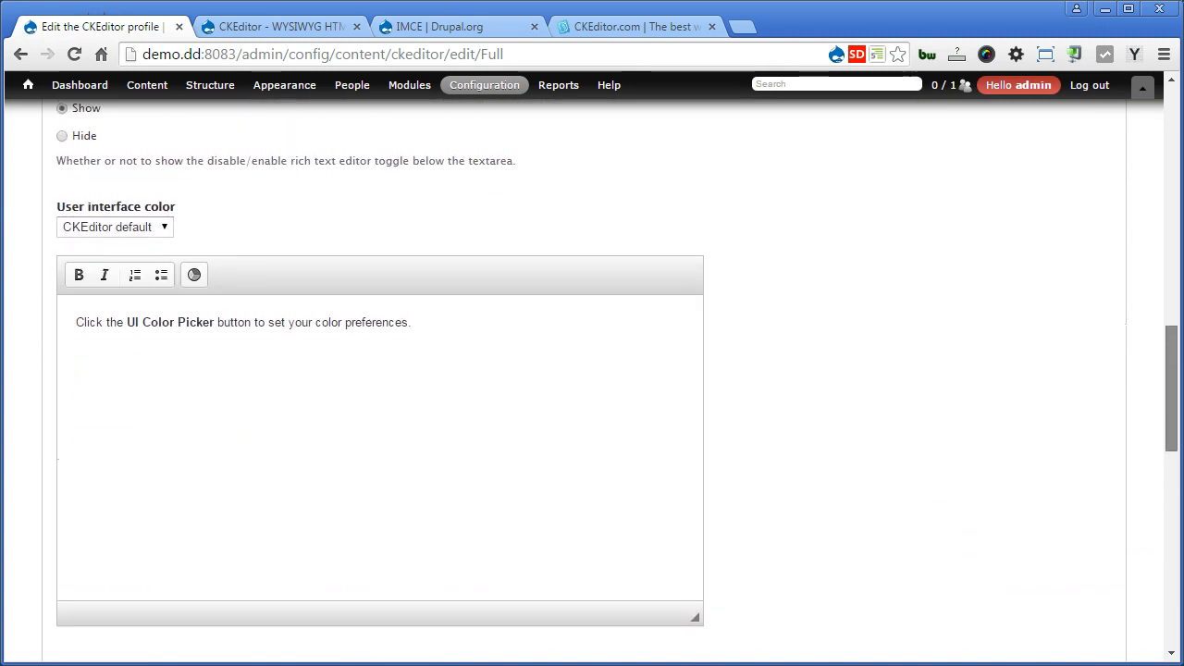
pyautogui.scroll(-3)
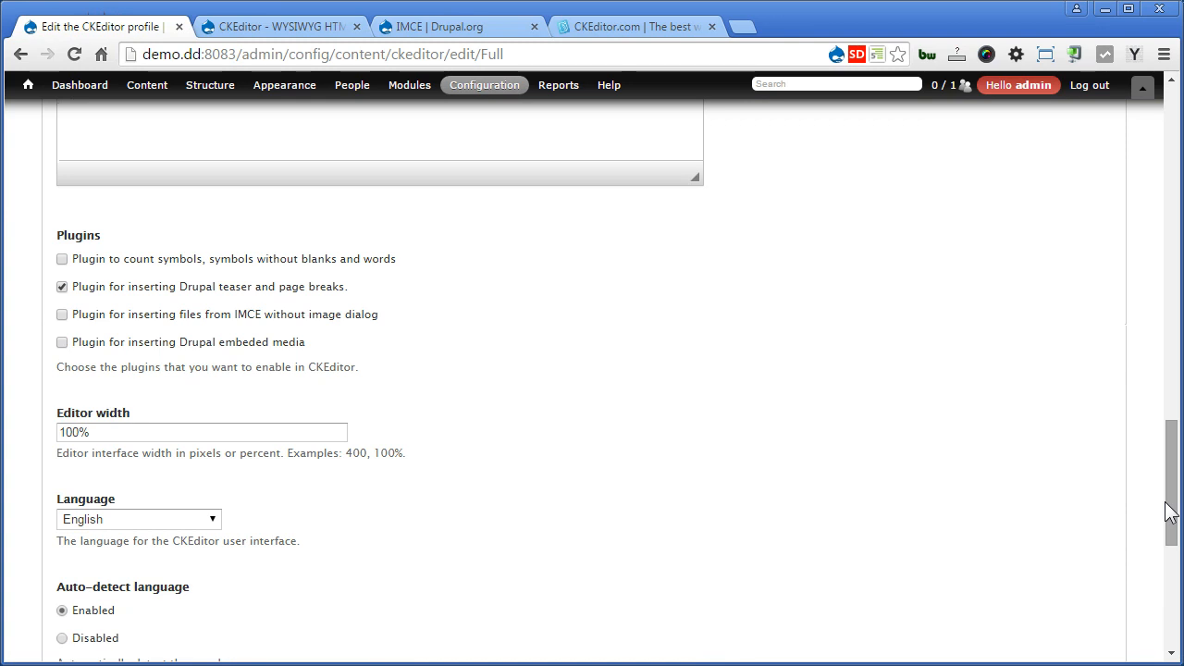
pyautogui.moveTo(860, 398)
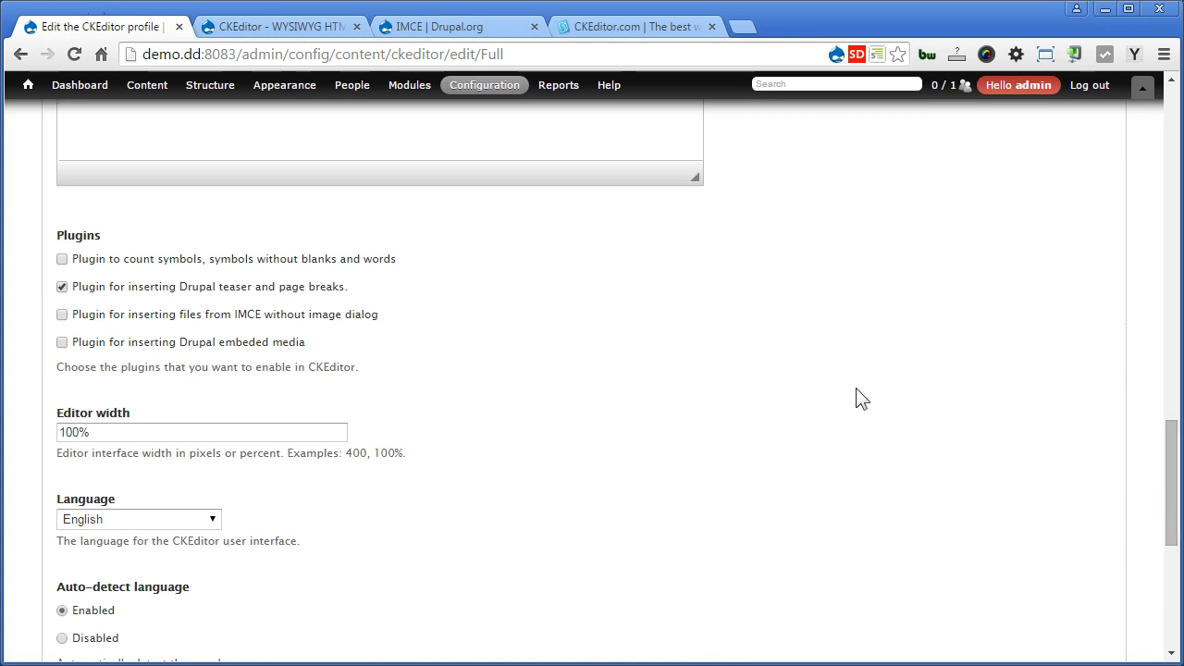
pyautogui.click(62, 315)
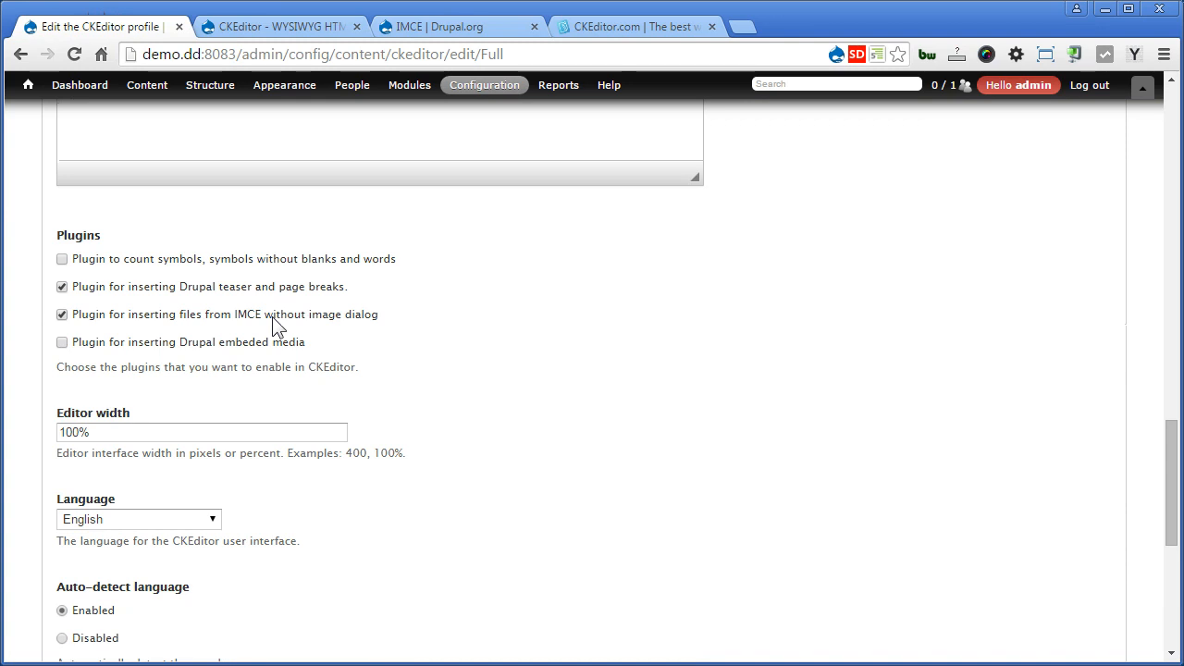
pyautogui.moveTo(1173, 478)
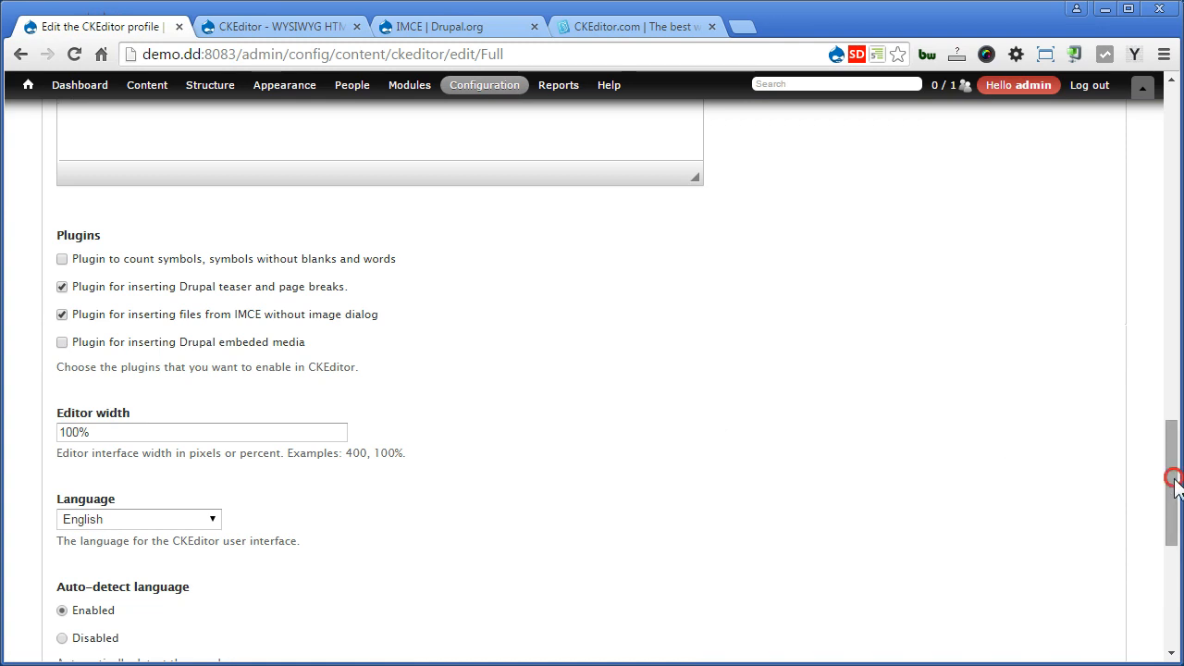
pyautogui.scroll(-3)
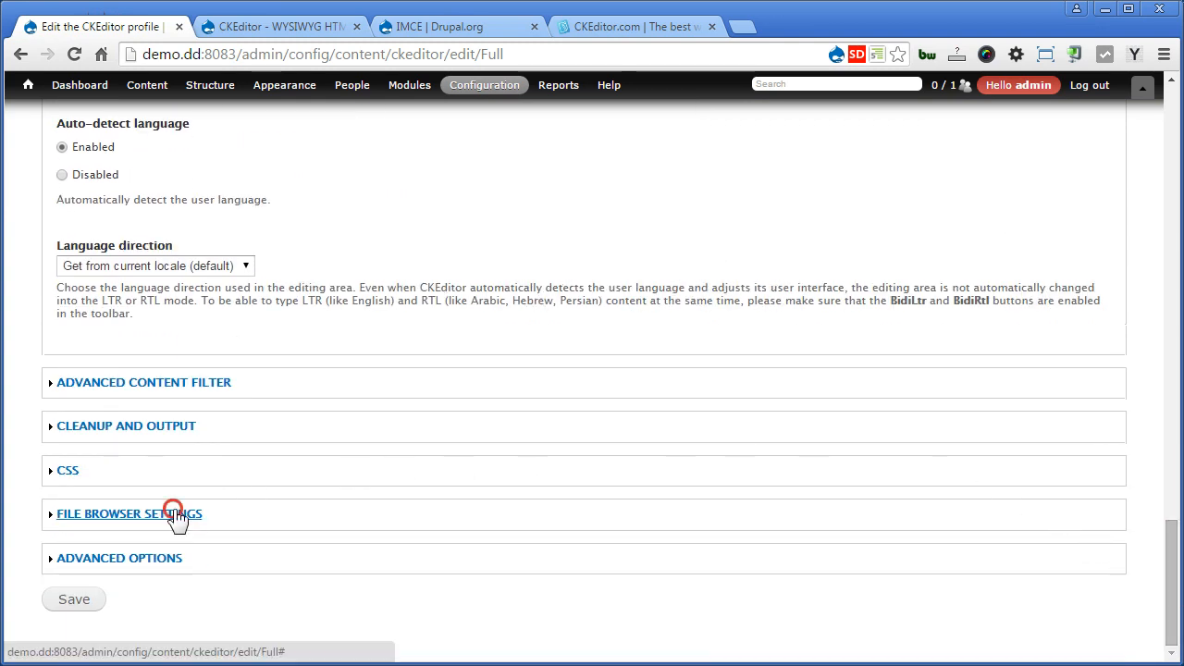
# Set IMCE as the Link dialog window file browser and save the Full CKEditor profile.
pyautogui.click(128, 513)
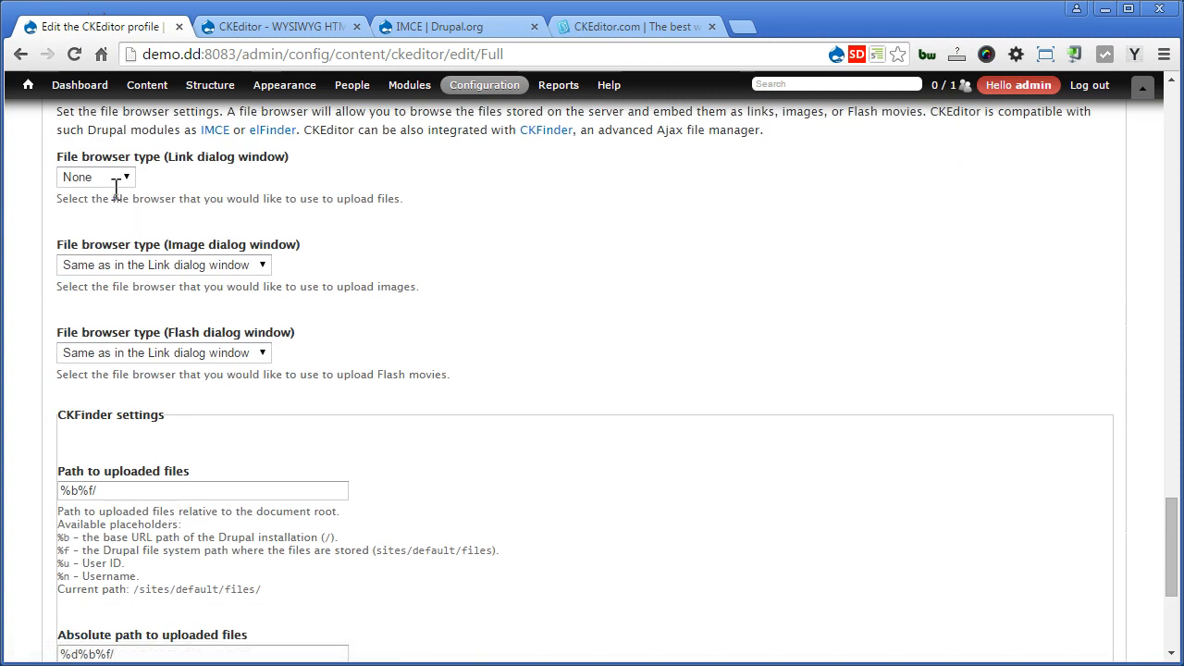
pyautogui.click(94, 177)
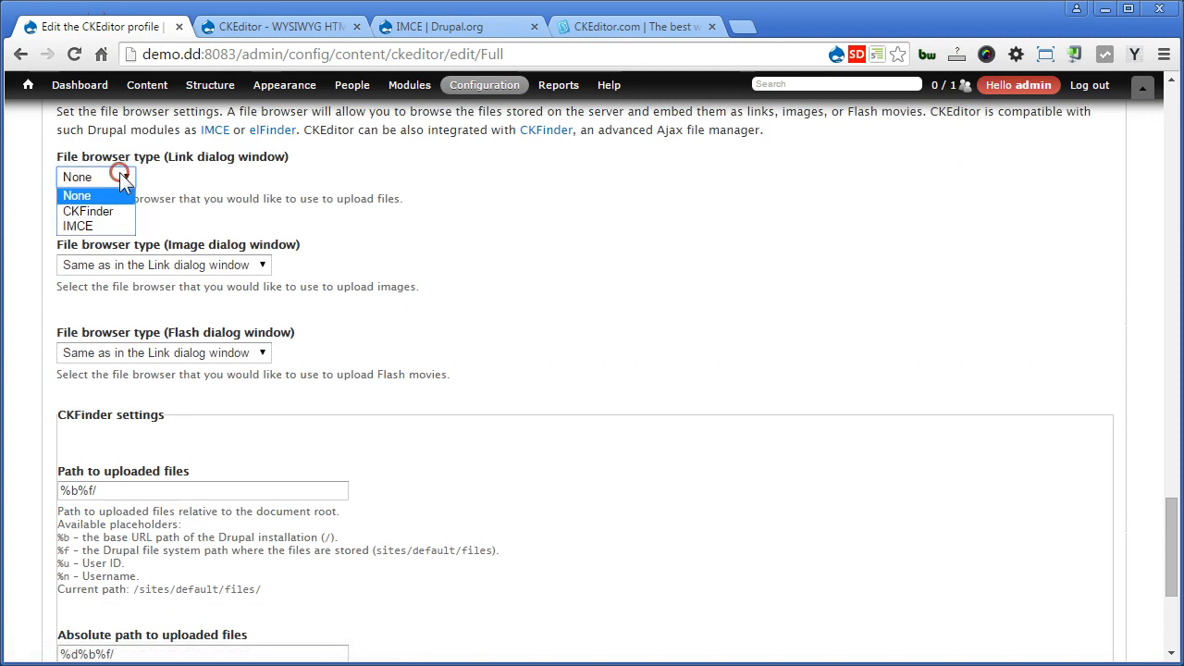
pyautogui.click(78, 226)
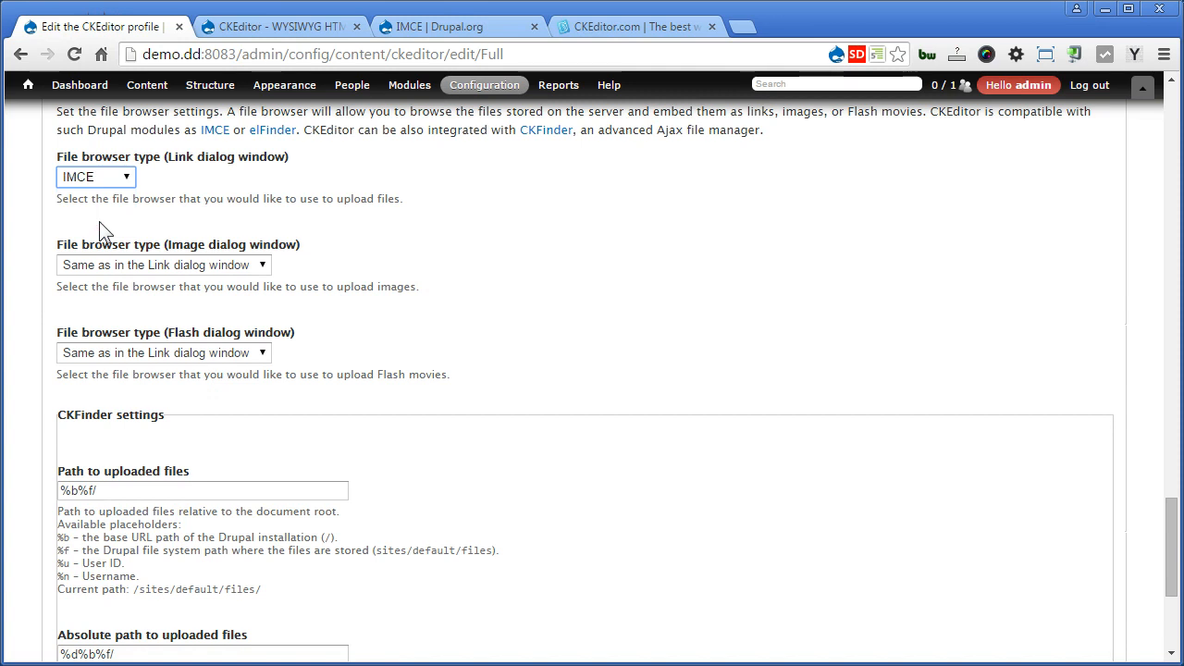
pyautogui.scroll(-3)
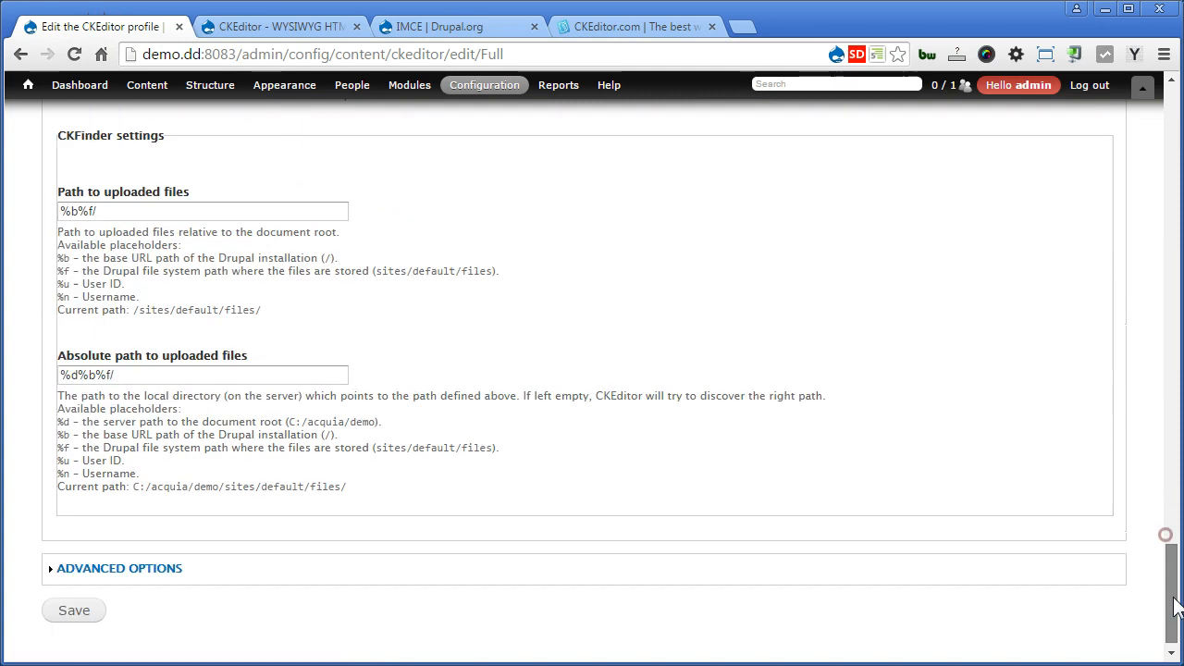
pyautogui.click(74, 609)
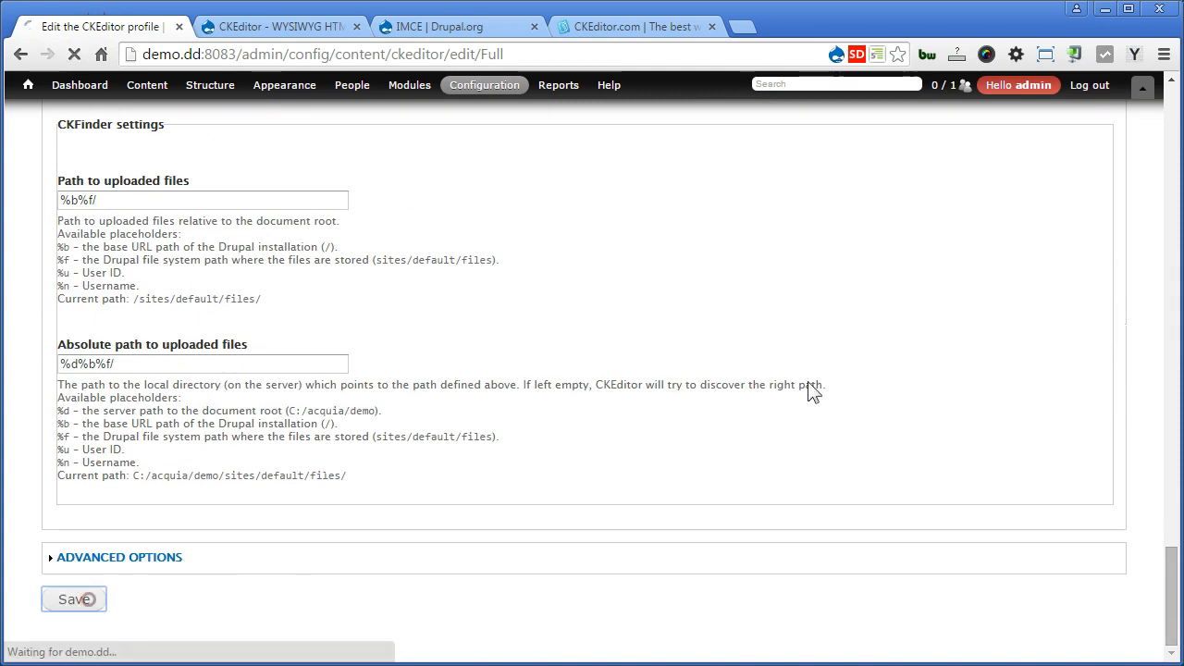
pyautogui.click(73, 599)
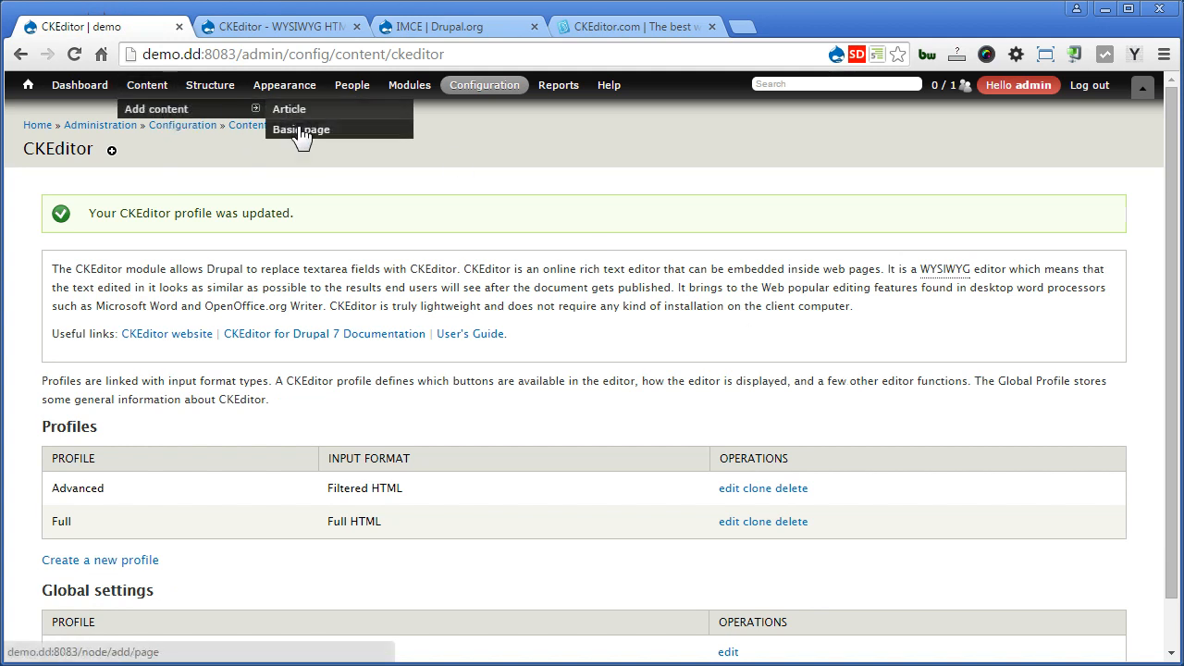
# Add a new Basic page and launch IMCE from its CKEditor toolbar button.
pyautogui.click(301, 129)
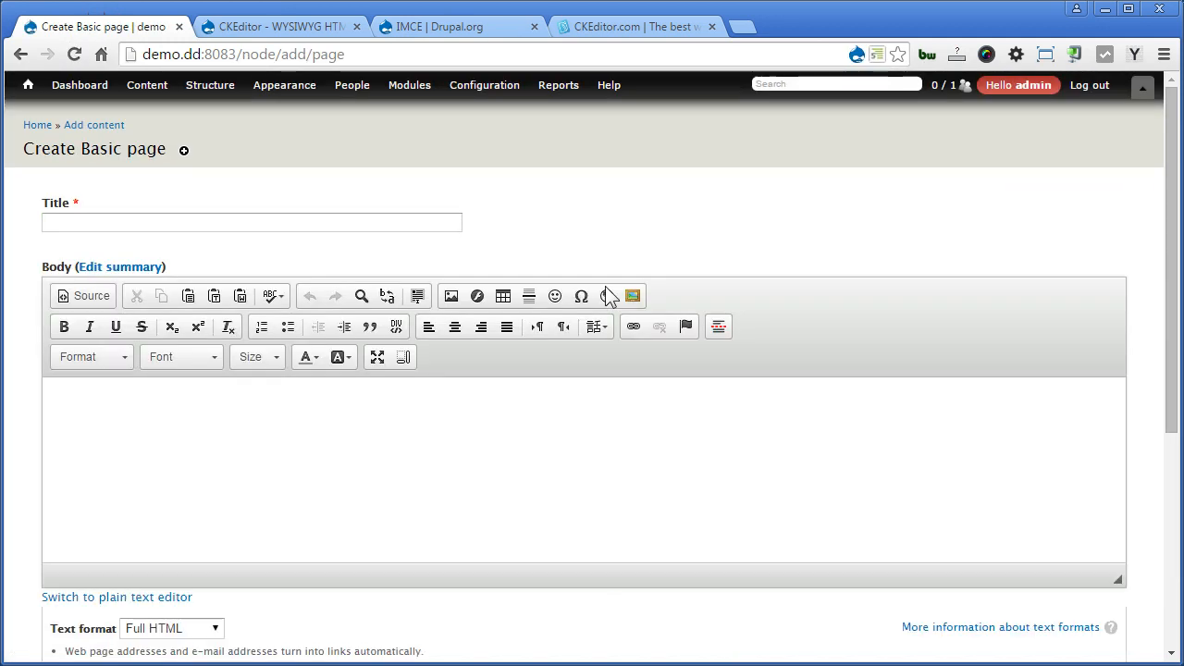
pyautogui.moveTo(633, 296)
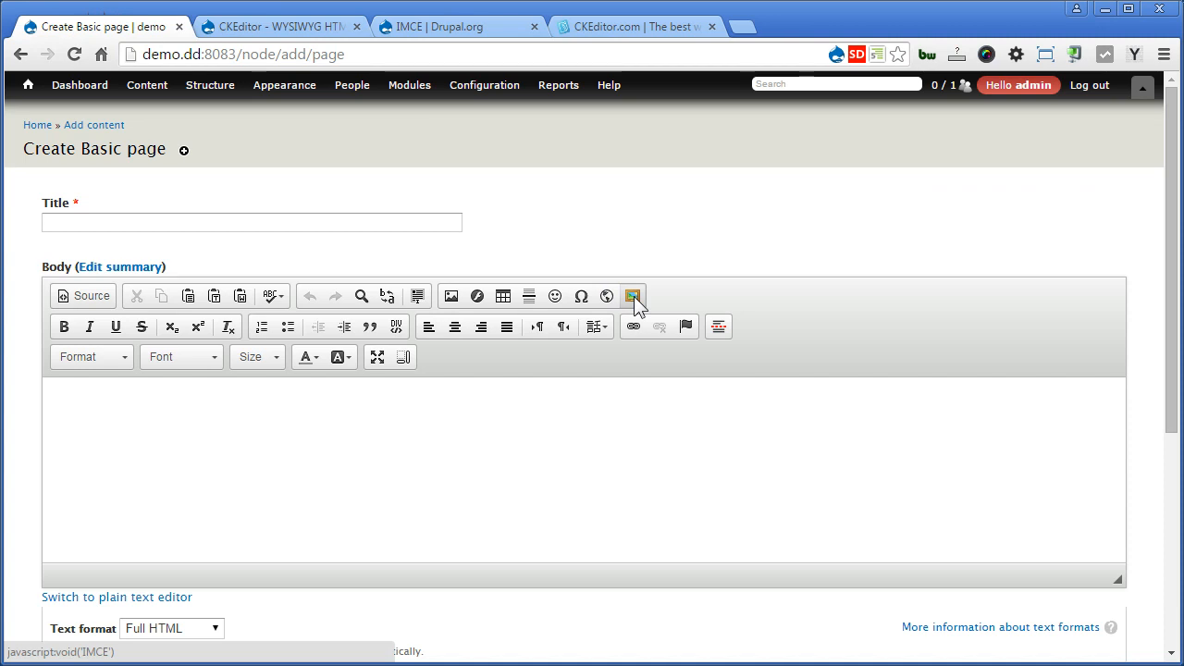
pyautogui.click(634, 296)
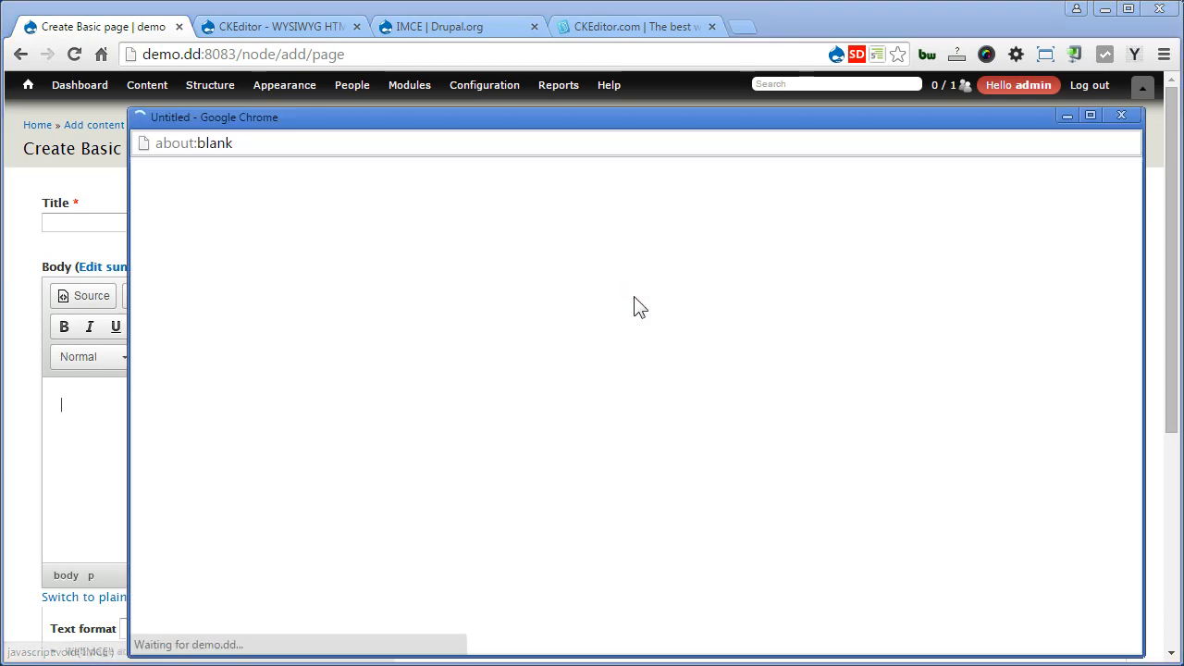